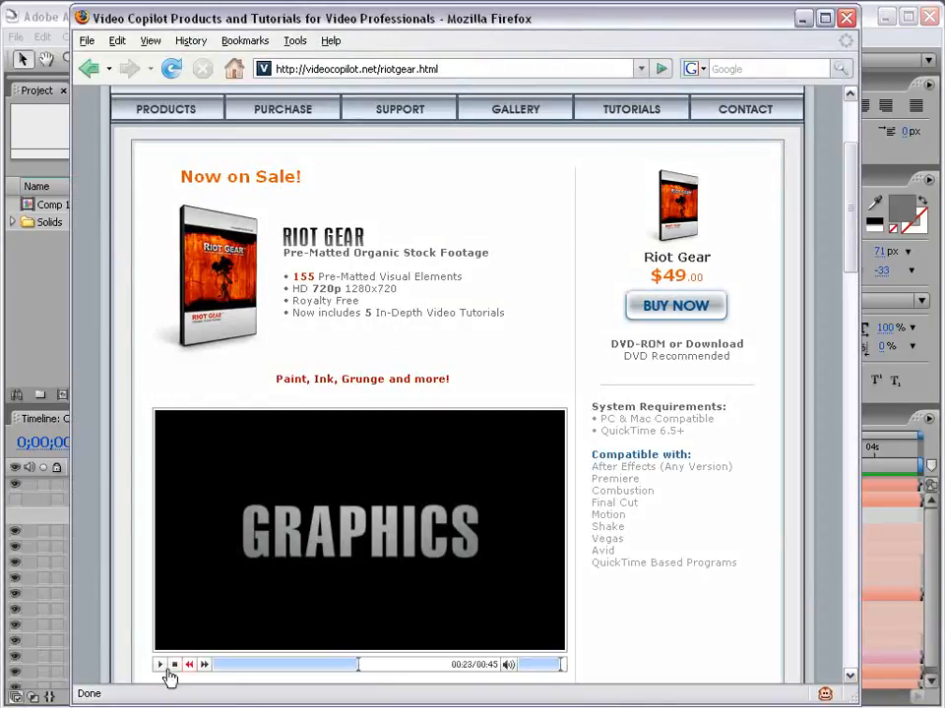
Play the Riot Gear preview video in Firefox and return to After Effects.
left_click(159, 666)
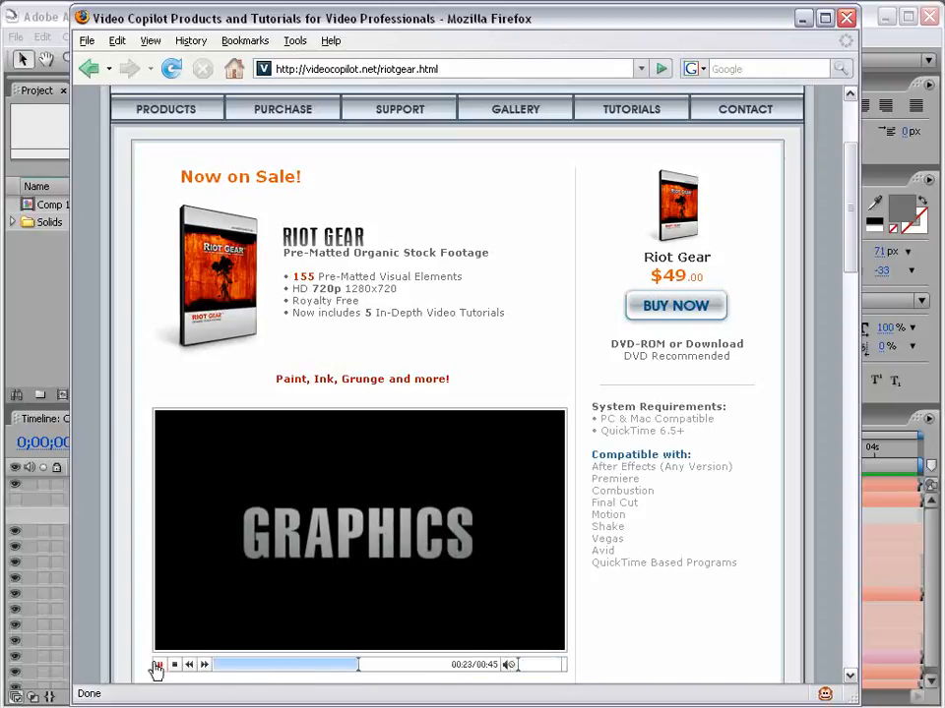
left_click(157, 665)
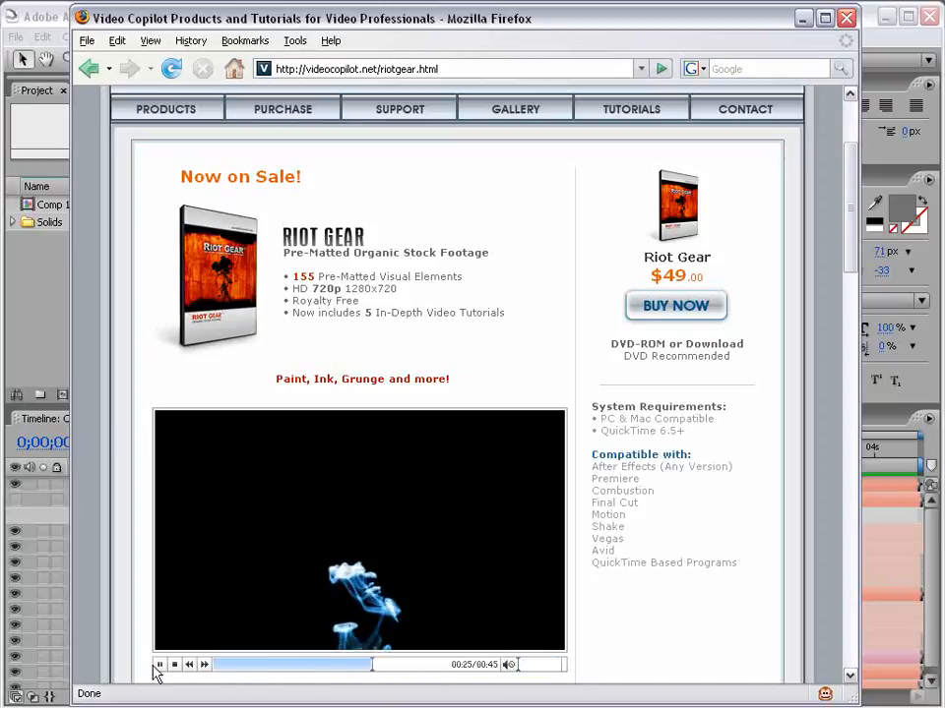
left_click(158, 666)
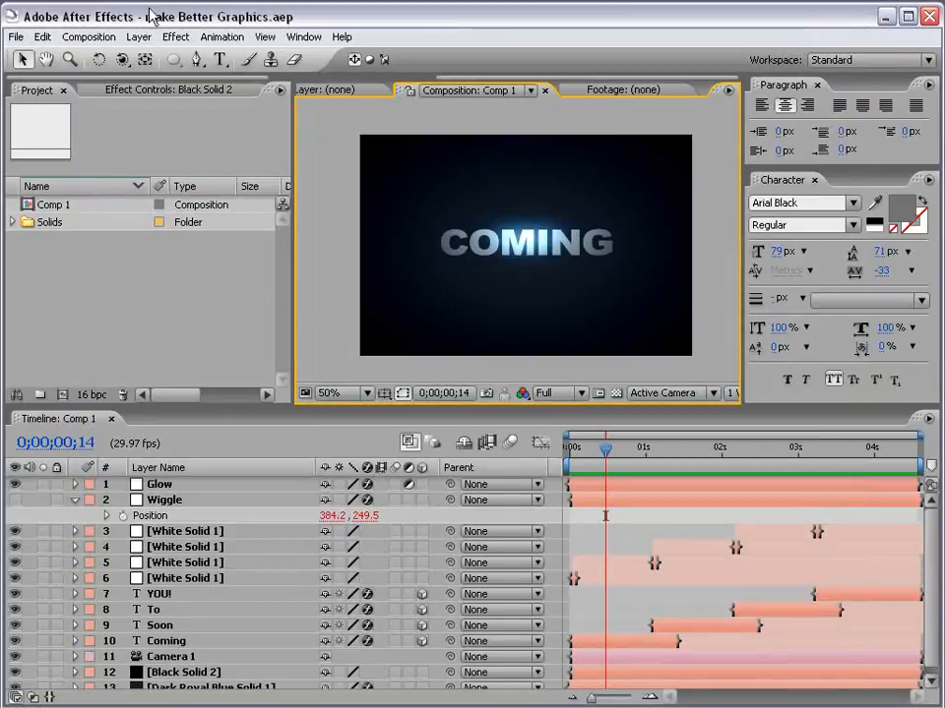
Create Comp 2 as a 720×480 NTSC DV composition, 10 seconds at 29.97 fps.
left_click(89, 36)
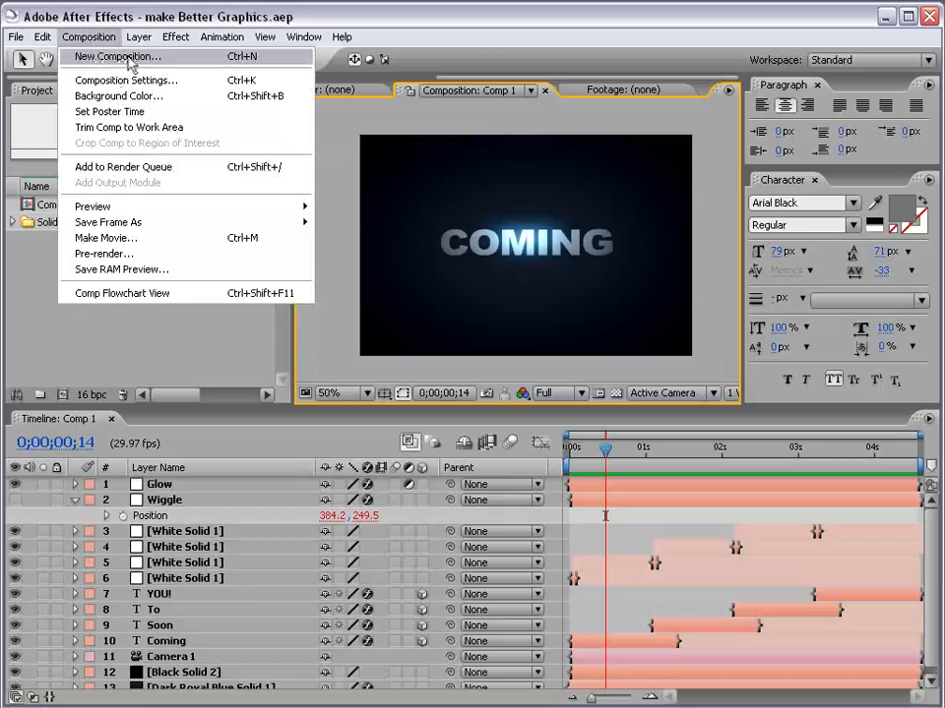
left_click(114, 56)
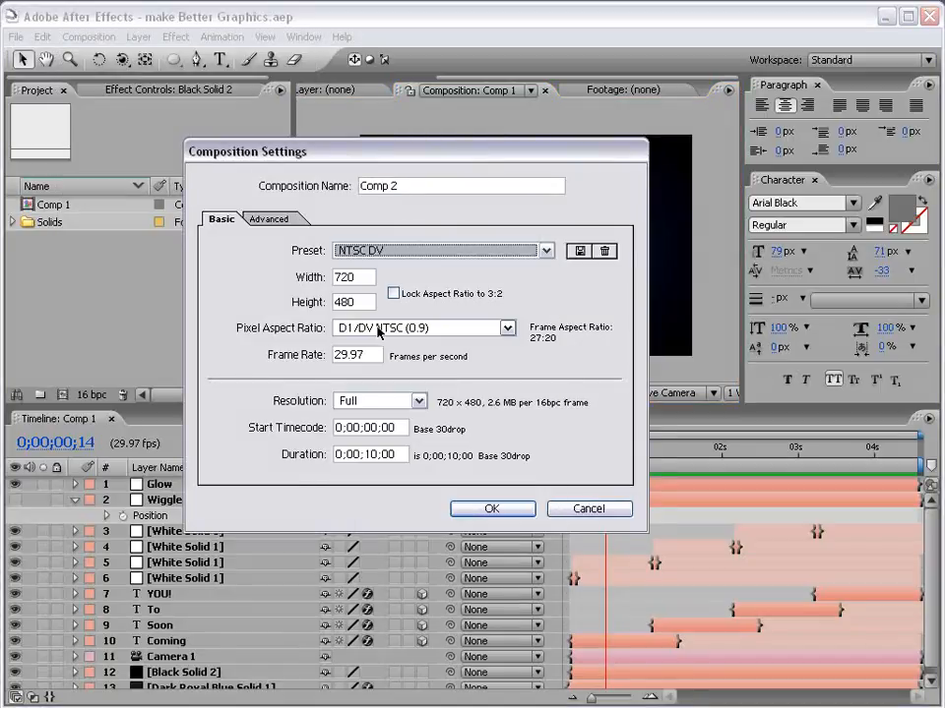
left_click(492, 507)
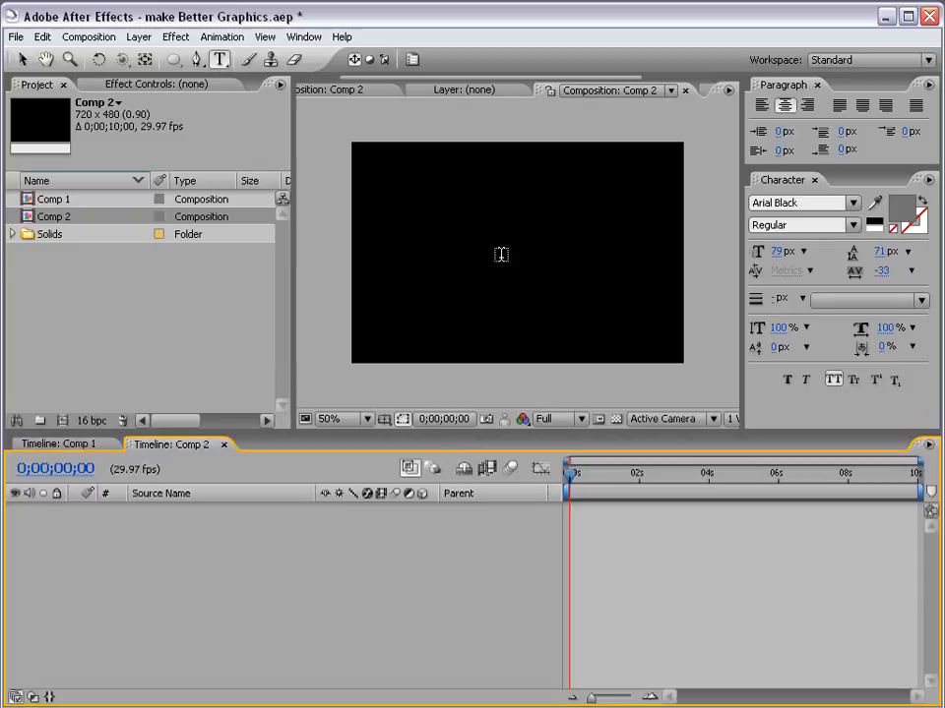
Add a grey text layer reading MAKE and centre it in the Comp 2 frame.
left_click(500, 253)
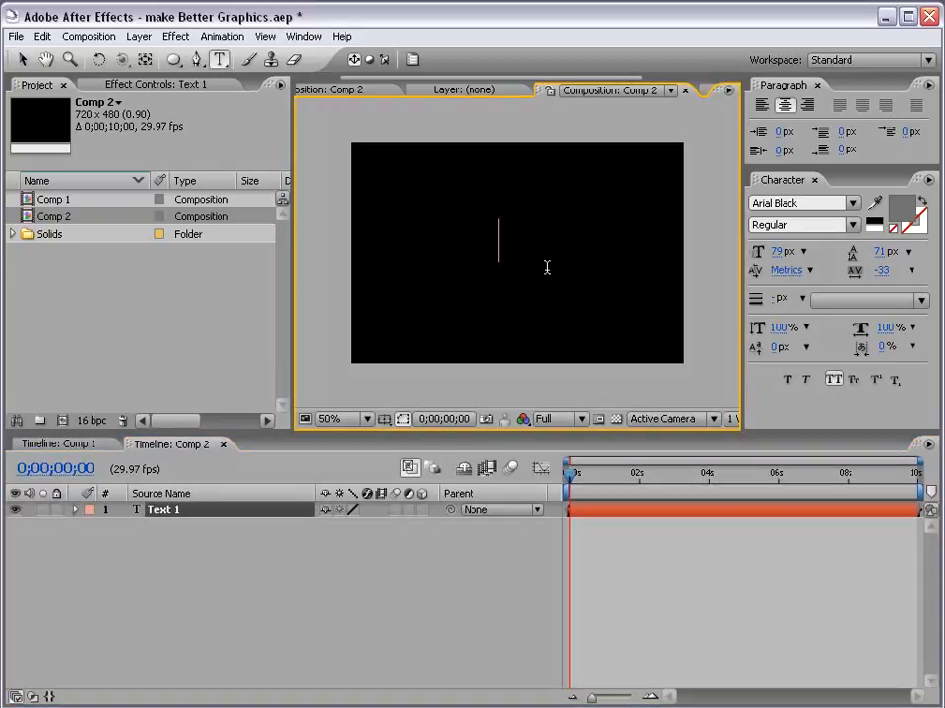
type("MAKE")
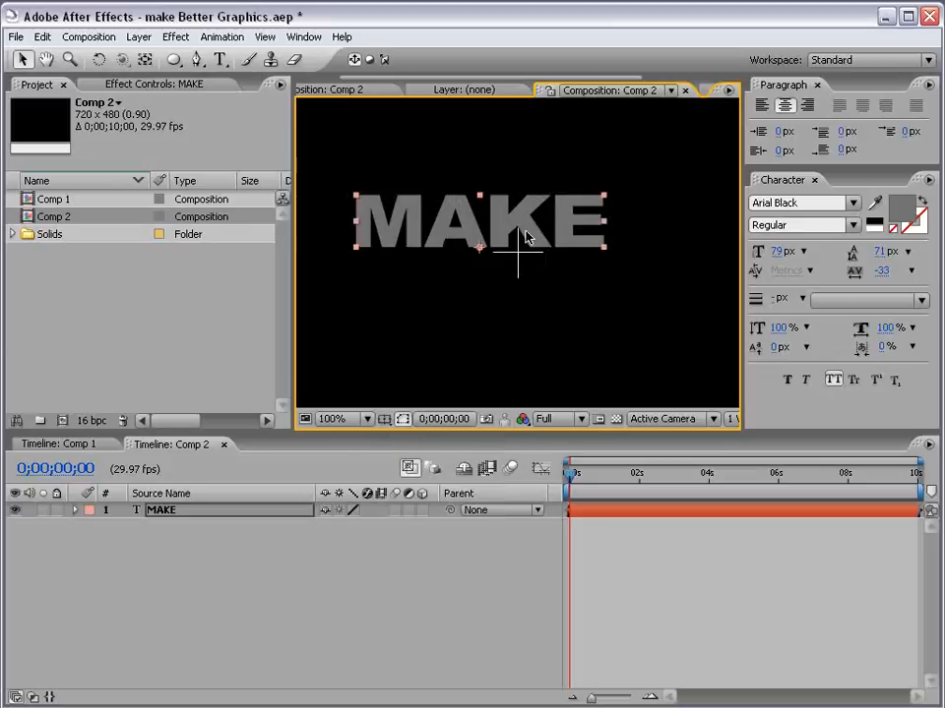
left_click_drag(482, 220, 516, 252)
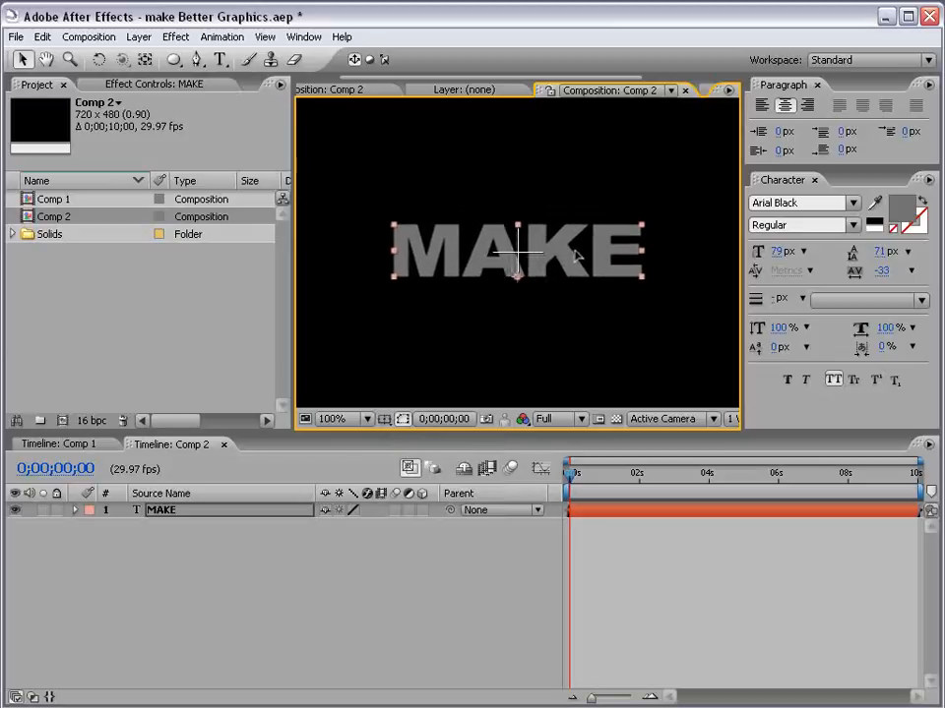
left_click(333, 417)
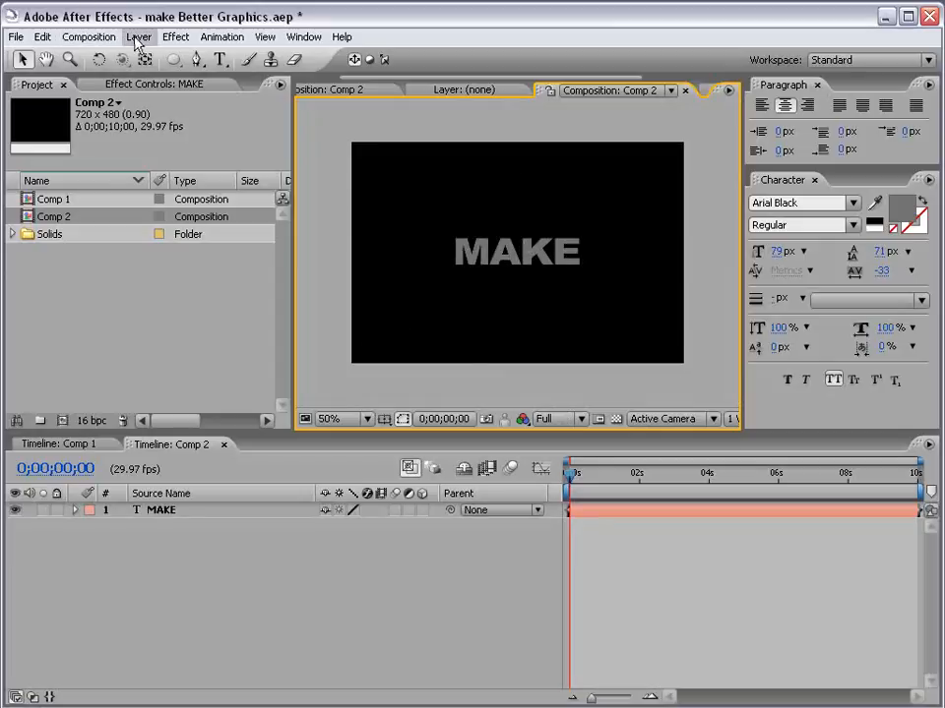
Add Camera 1 with the 35mm preset above the MAKE text layer.
left_click(138, 36)
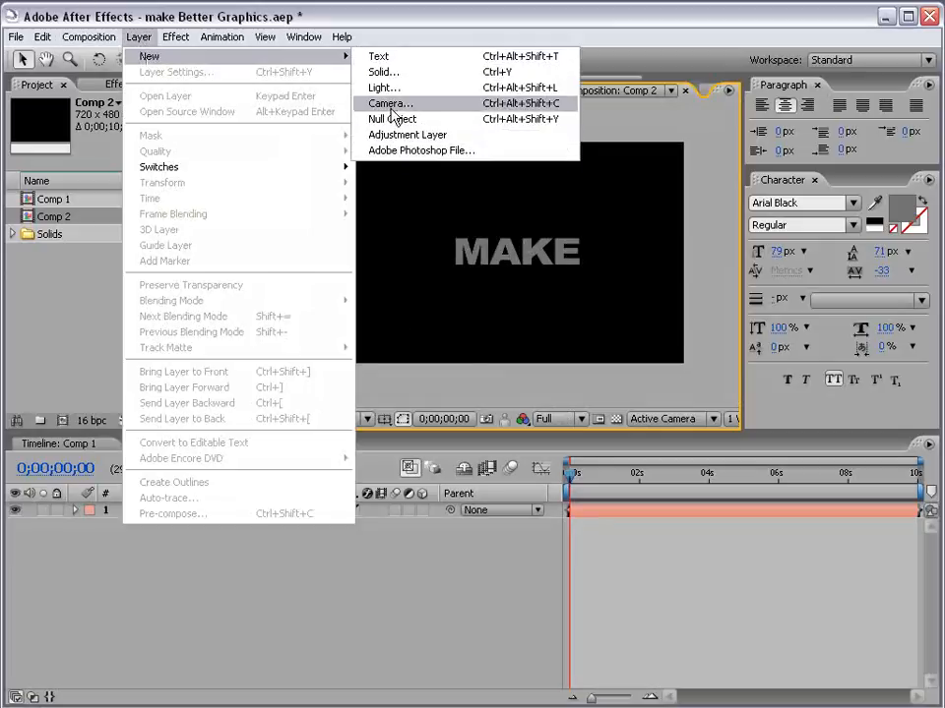
left_click(389, 103)
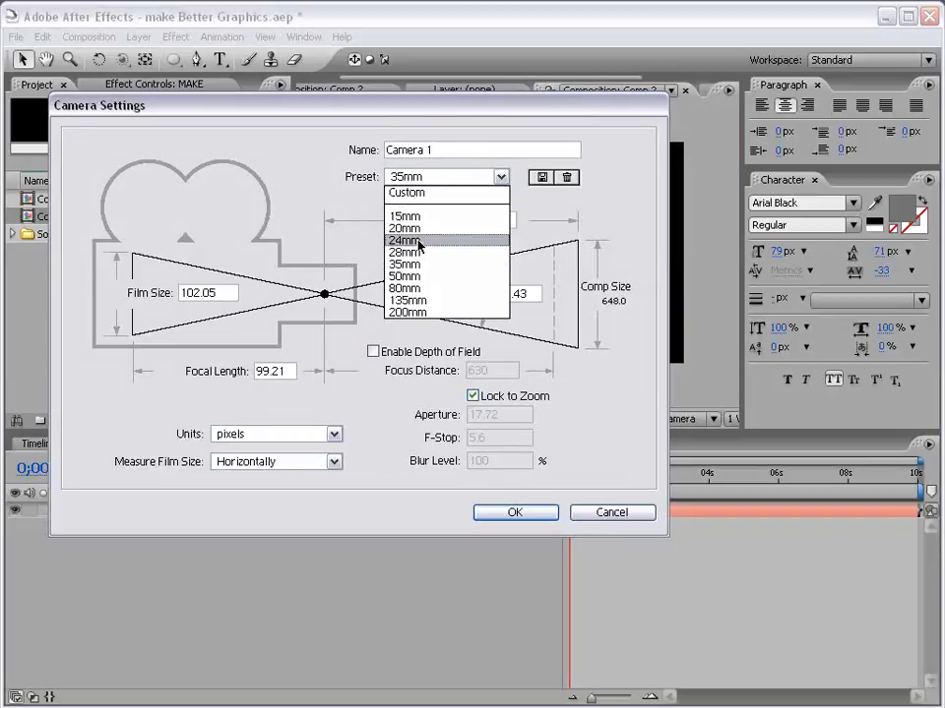
left_click(405, 264)
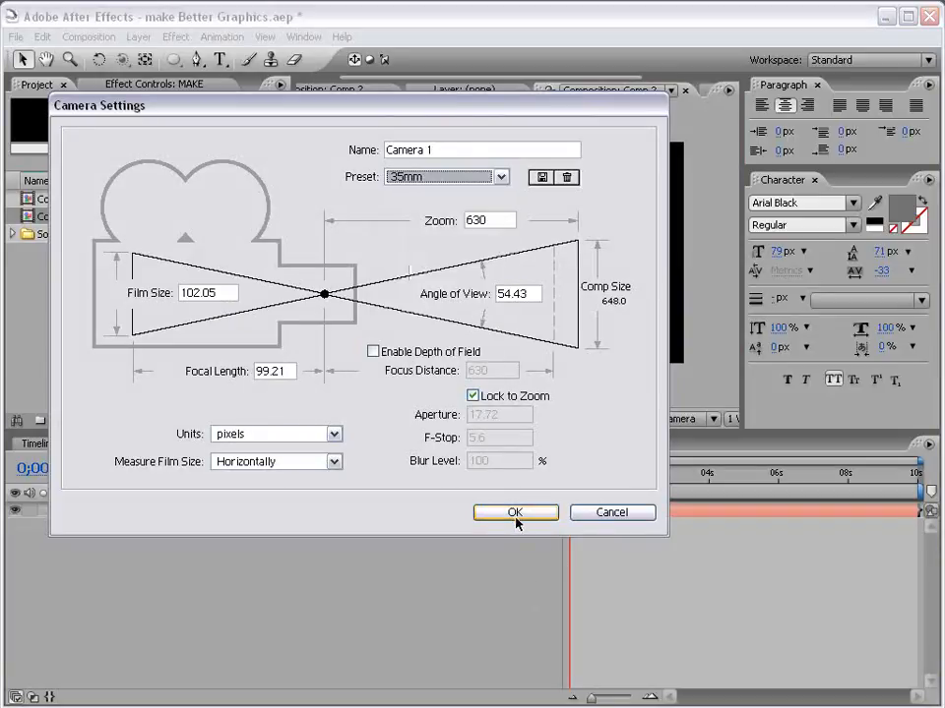
left_click(515, 511)
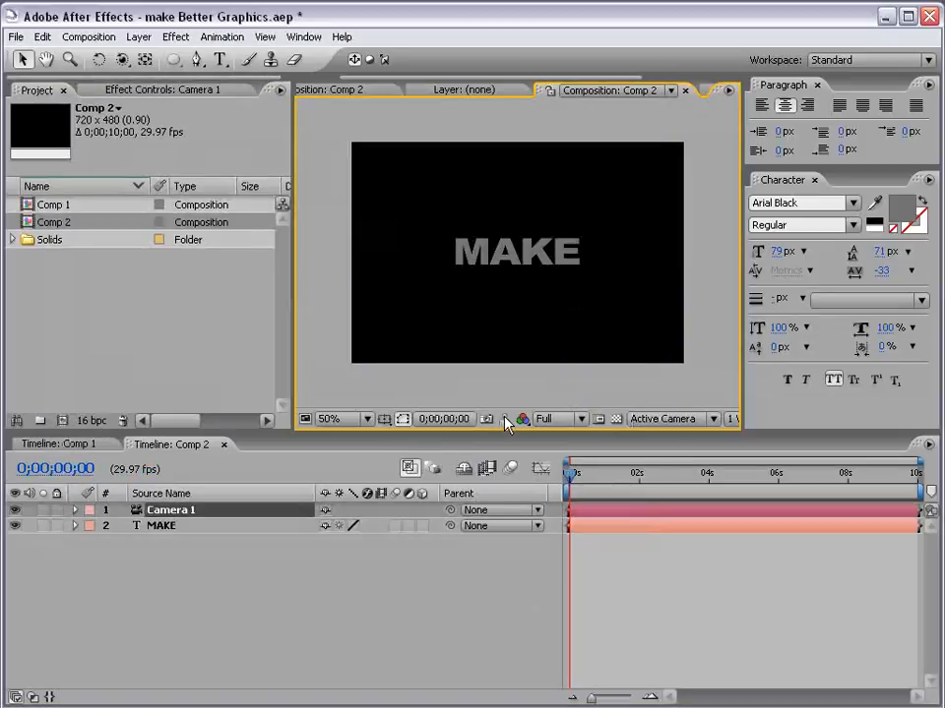
left_click(162, 525)
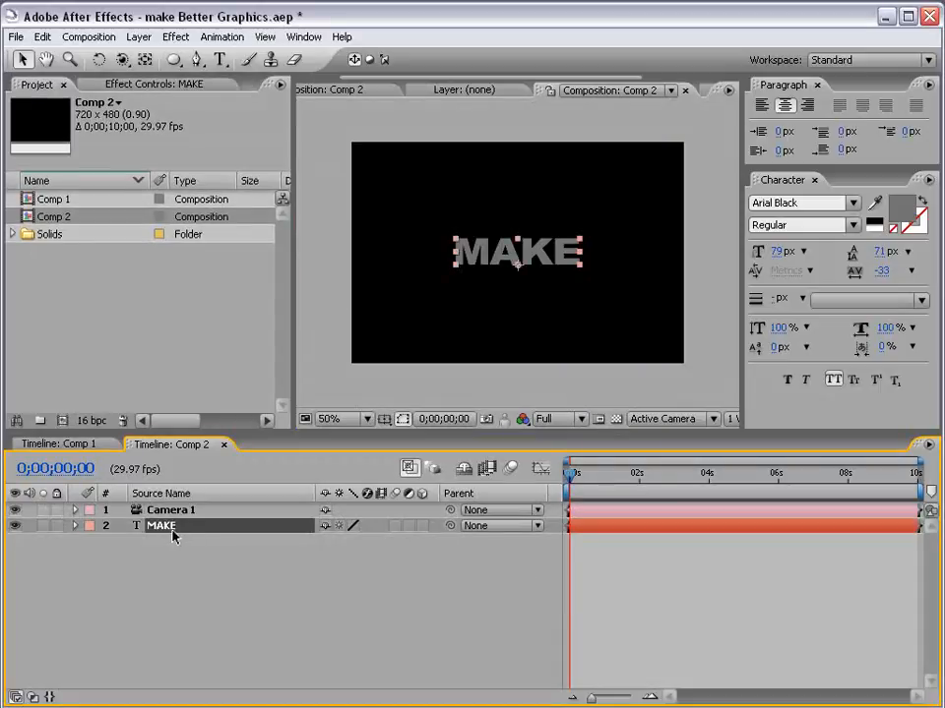
mouse_move(425, 535)
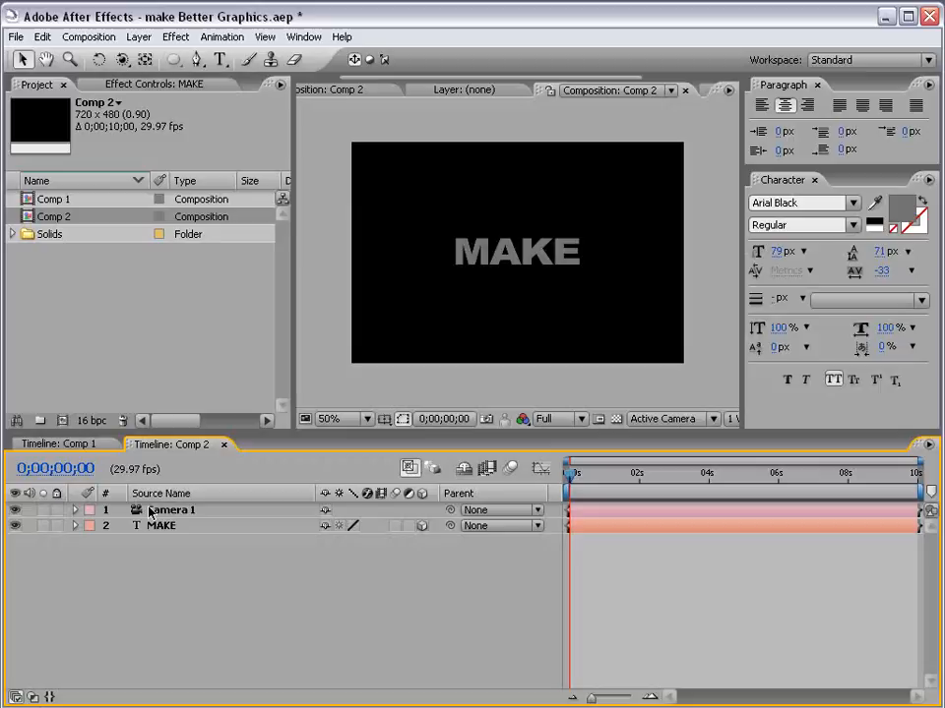
Close the Character and Paragraph panels so the Comp 2 viewer fills the right side.
left_click(170, 509)
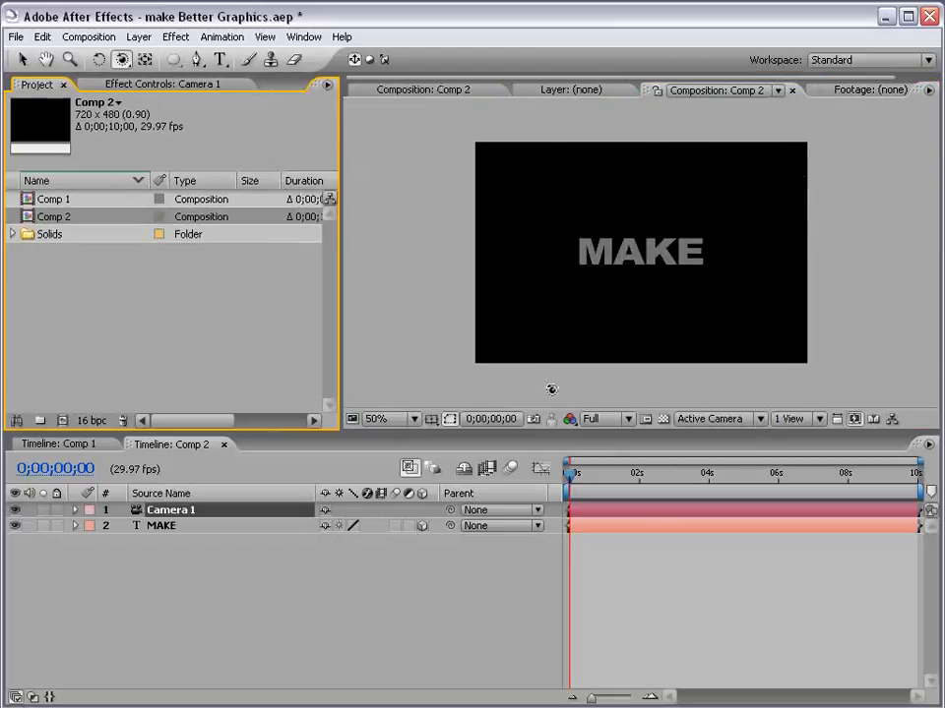
left_click(377, 417)
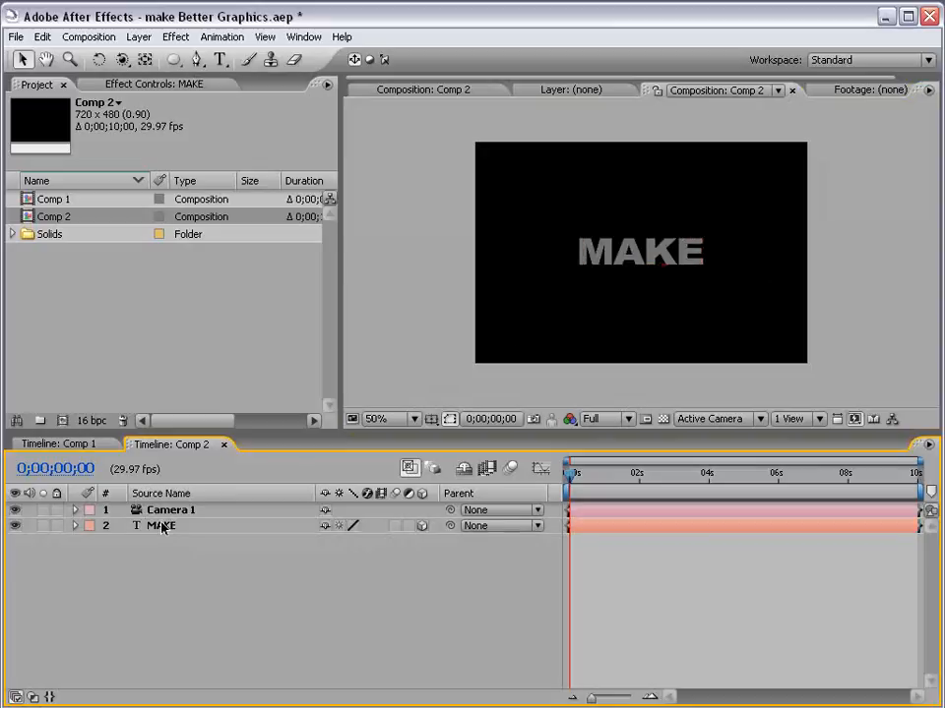
left_click(162, 525)
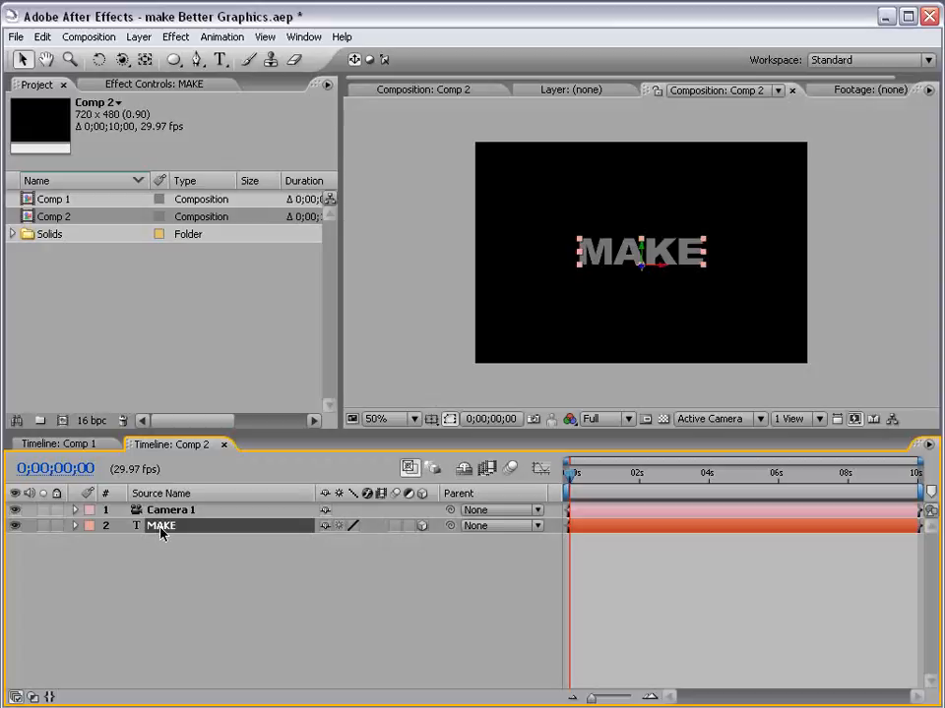
Keyframe MAKE's Position at frame 0 with Z −647 so the word starts out of view.
left_click(74, 526)
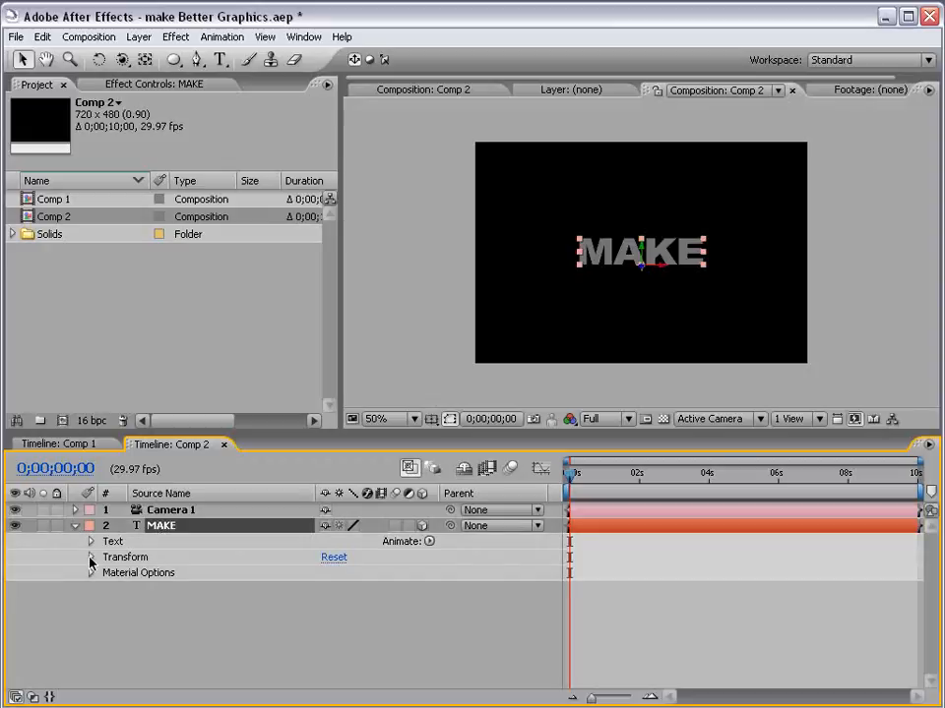
left_click(91, 557)
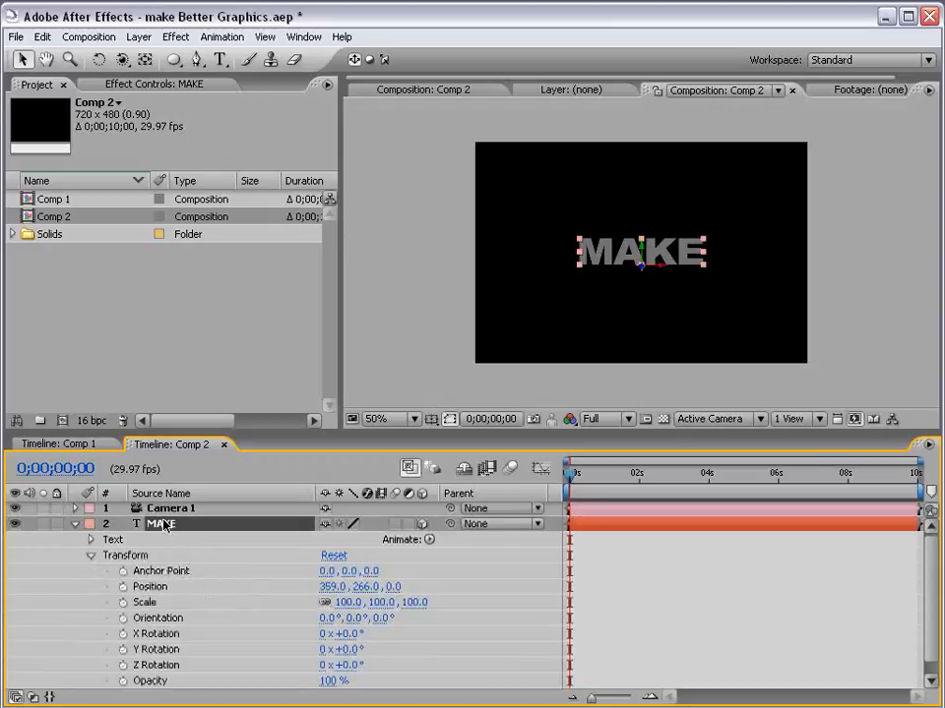
left_click(91, 555)
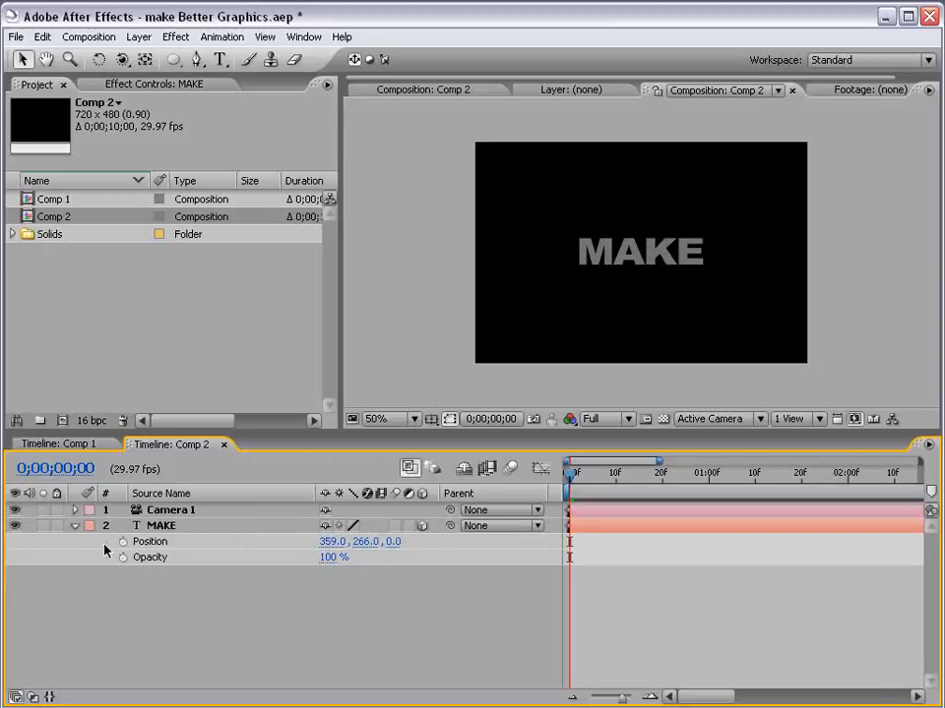
left_click(162, 525)
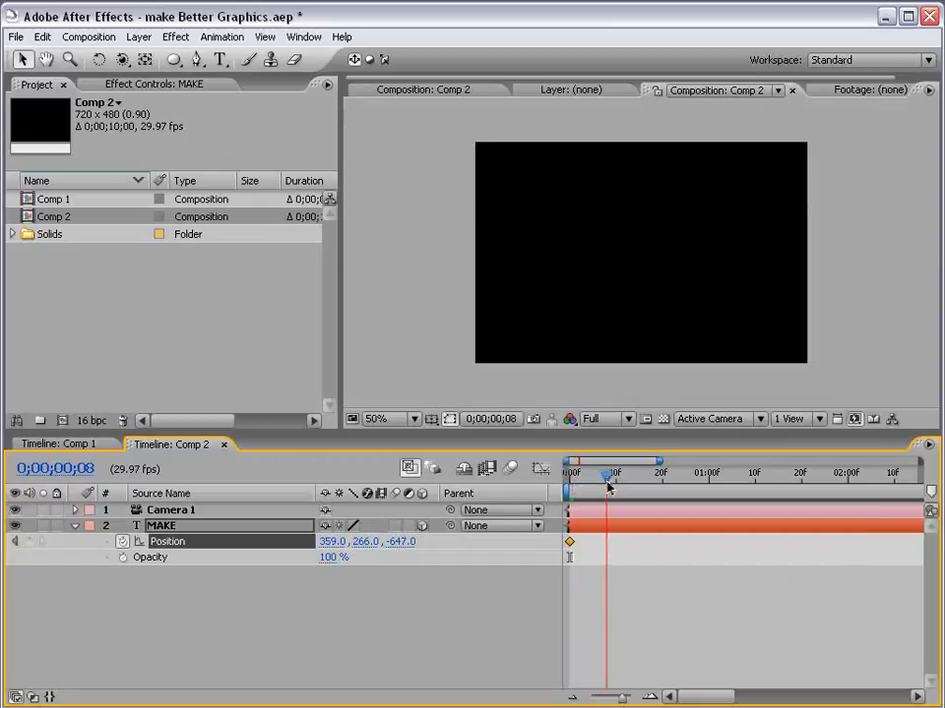
Hold MAKE's Position until about 1;05, then recede it to Z 1710 by 1;10.
double_click(397, 541)
type("0")
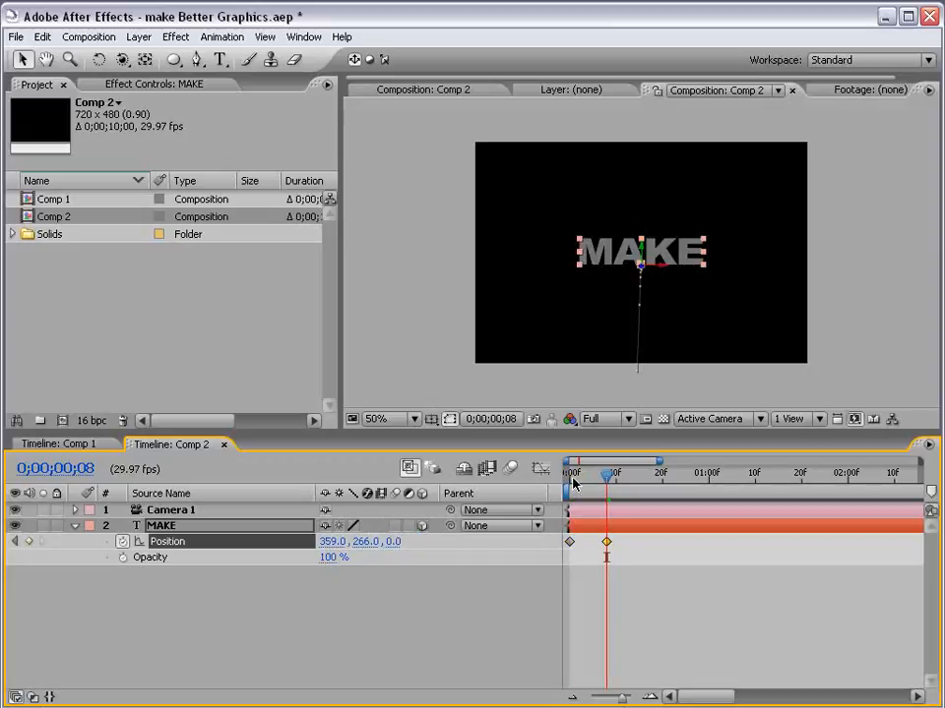
left_click(569, 474)
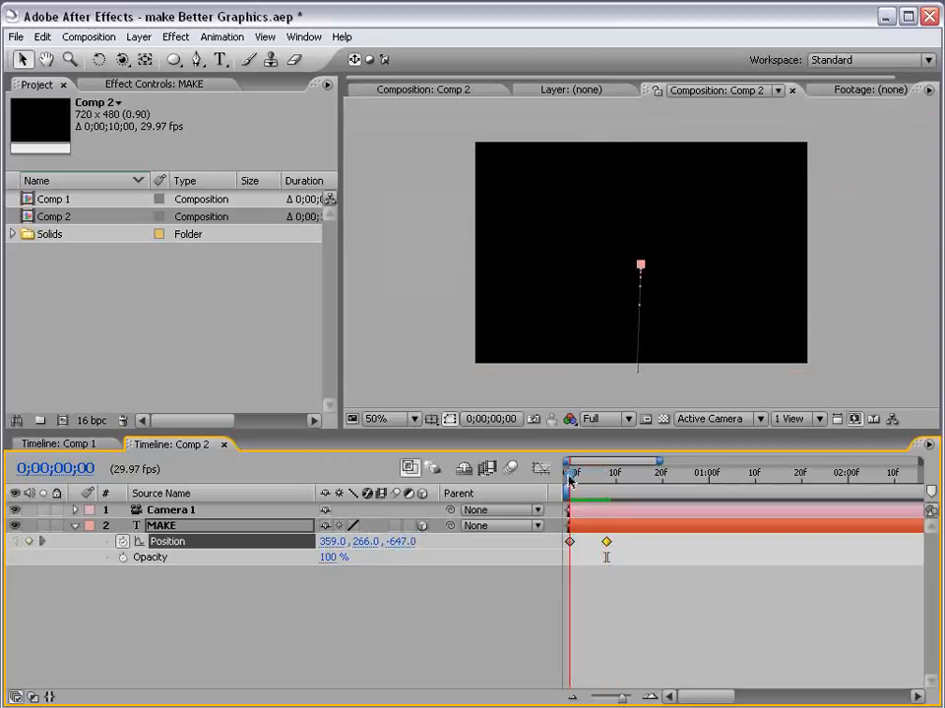
left_click_drag(569, 489, 698, 488)
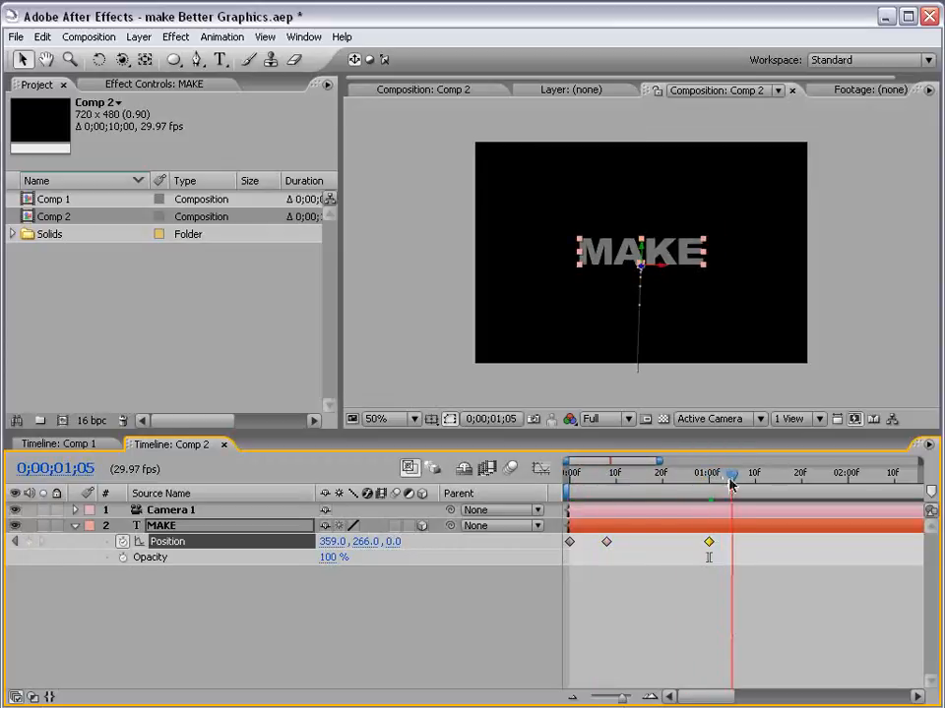
left_click_drag(732, 472, 750, 472)
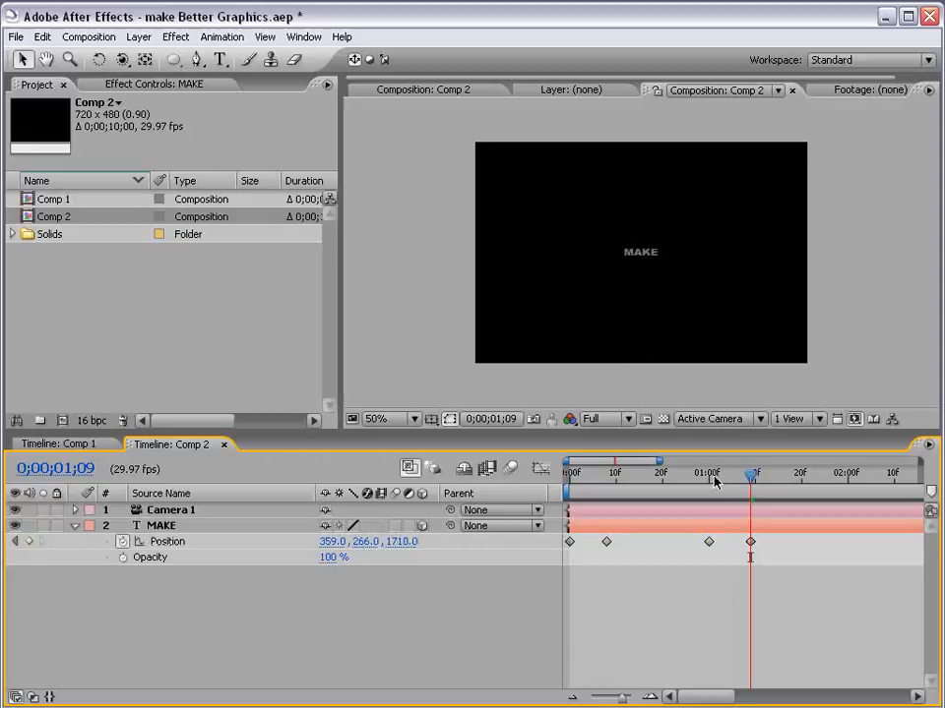
left_click(597, 474)
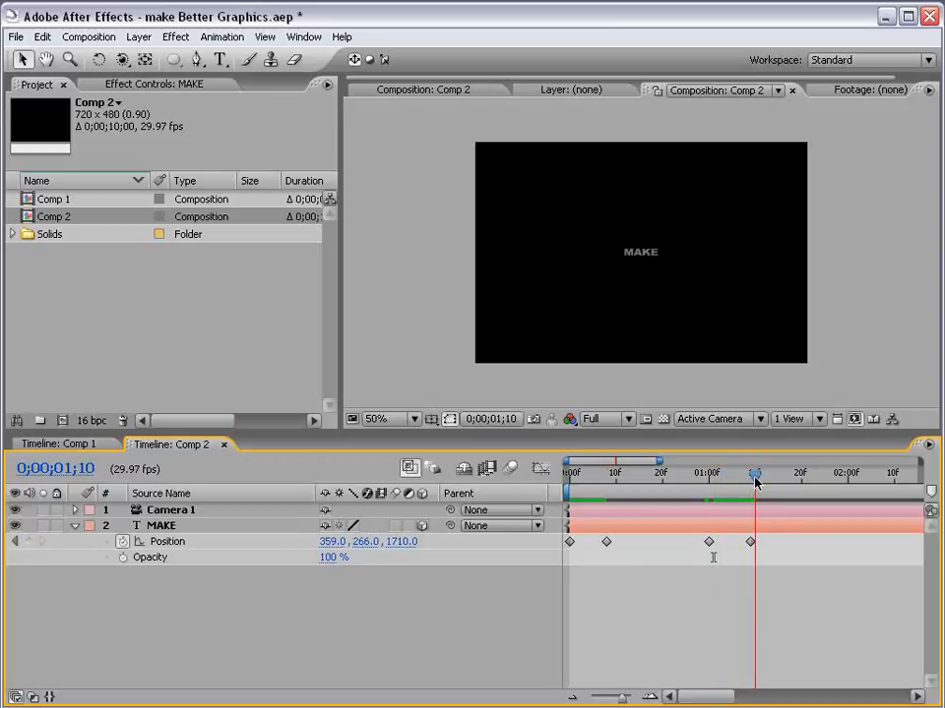
Fade MAKE's Opacity from 100% at 1;00 to 0% at 1;10 and scrub the result.
left_click_drag(756, 474, 709, 475)
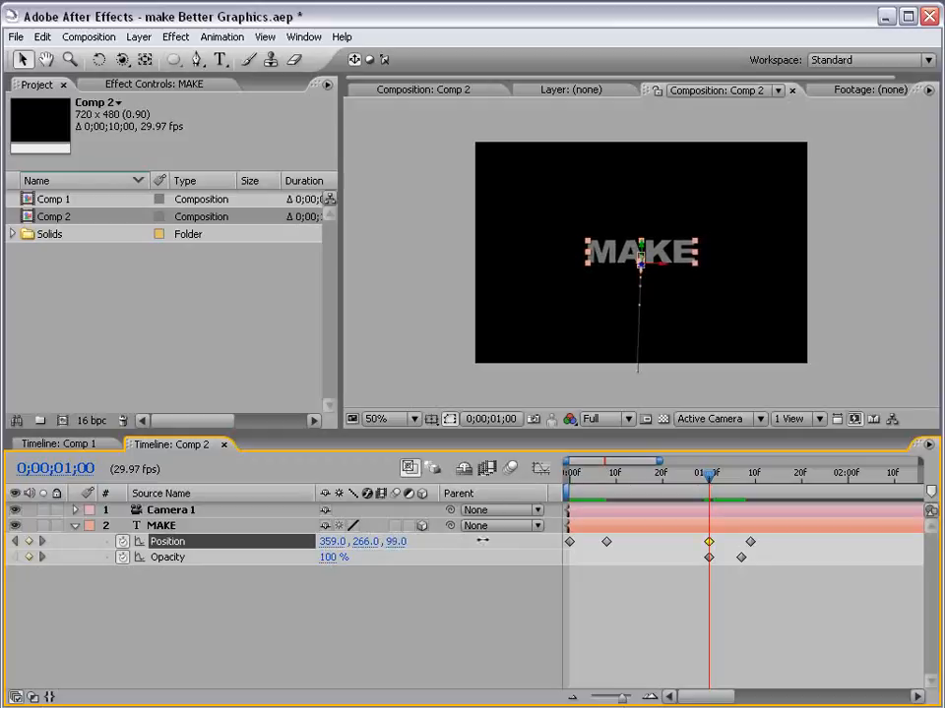
left_click(665, 473)
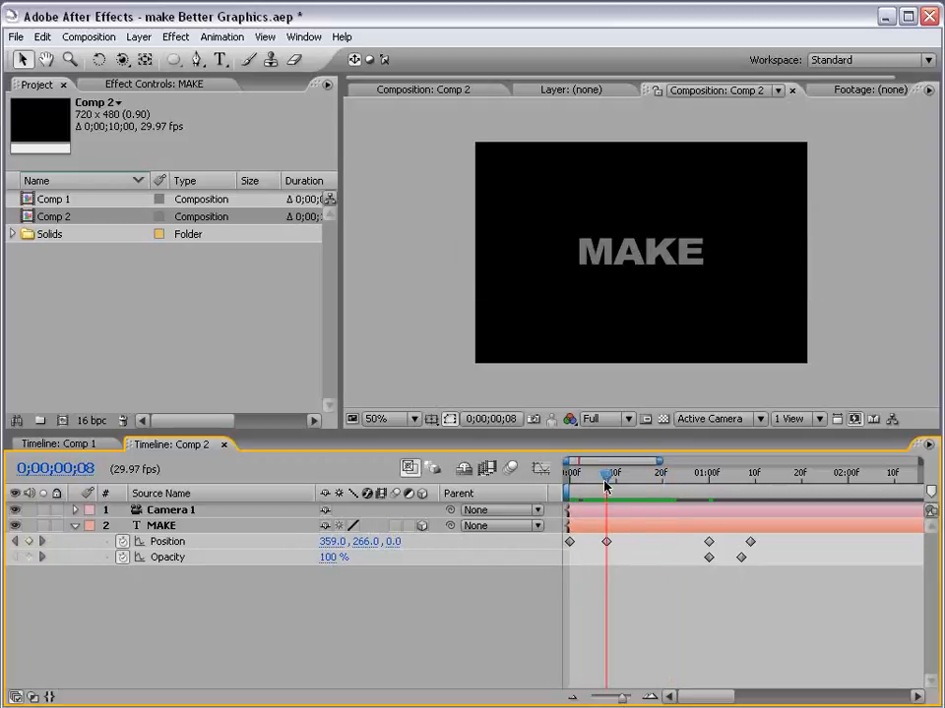
left_click(720, 474)
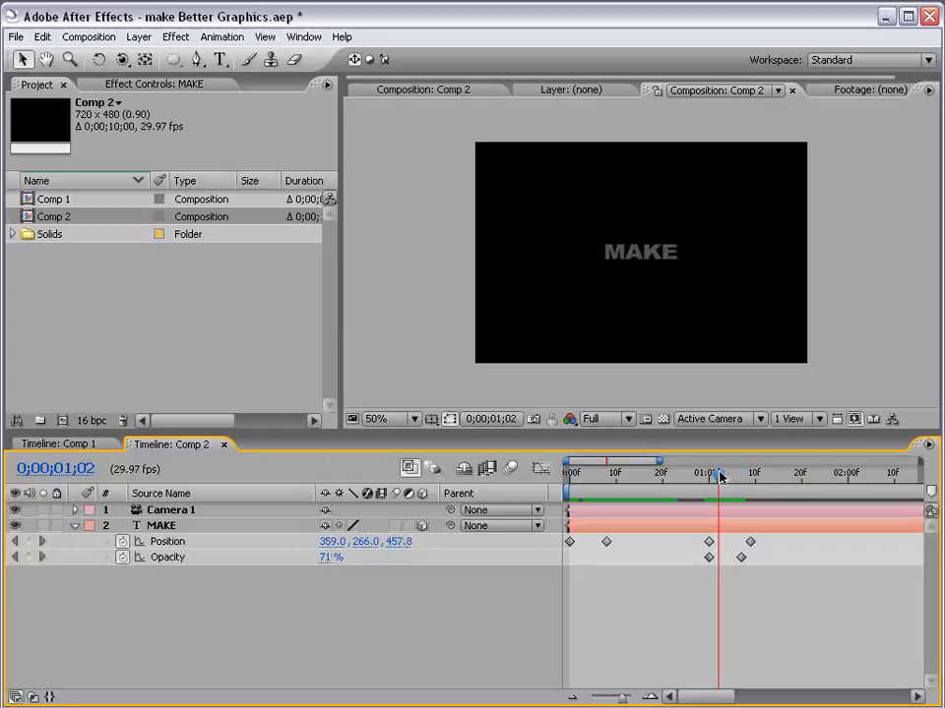
left_click_drag(718, 478, 575, 479)
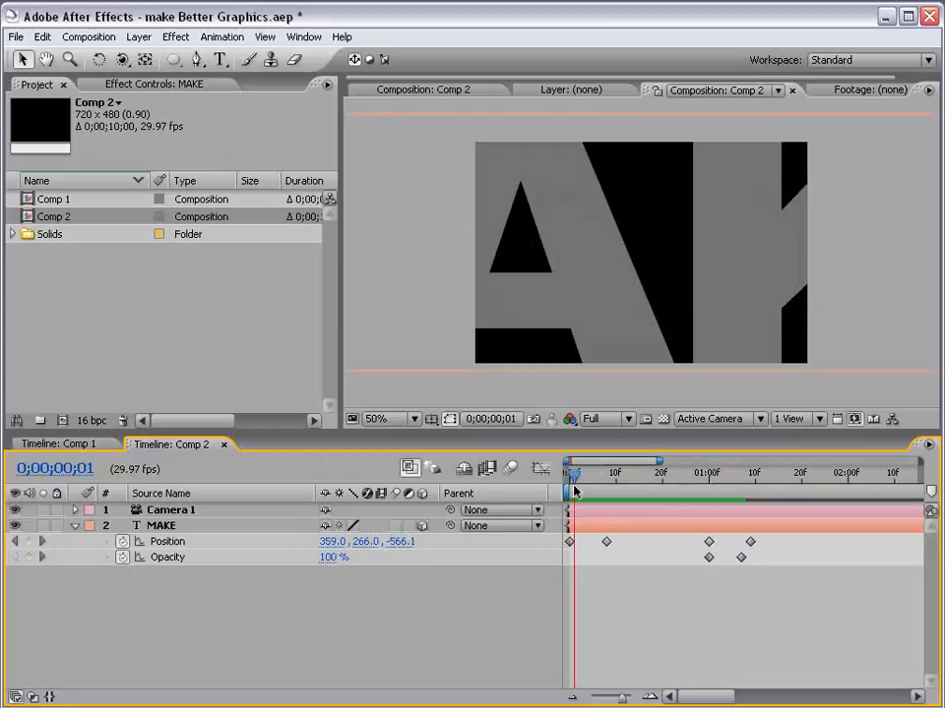
left_click_drag(575, 488, 588, 488)
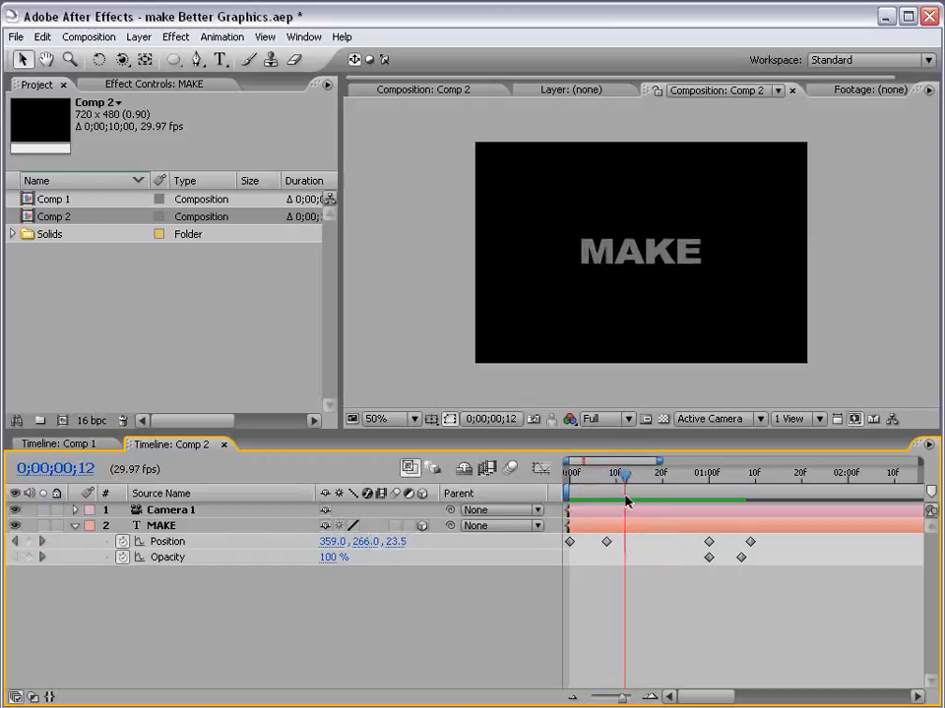
Set the frame-8 and 1-second Position keyframes of MAKE to linear interpolation.
left_click_drag(626, 478, 594, 478)
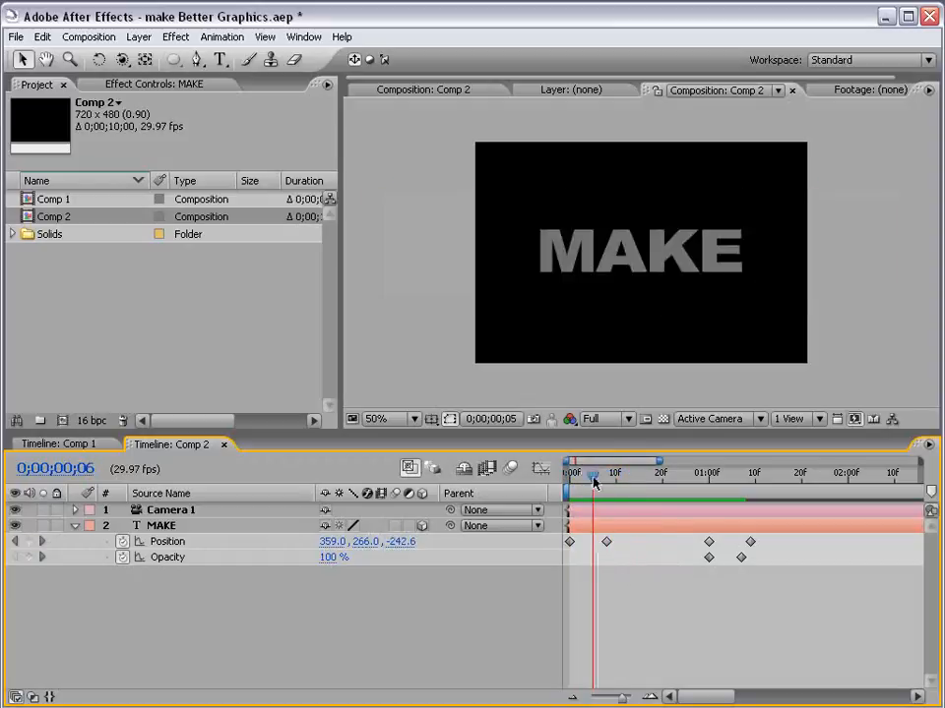
left_click_drag(594, 473, 719, 472)
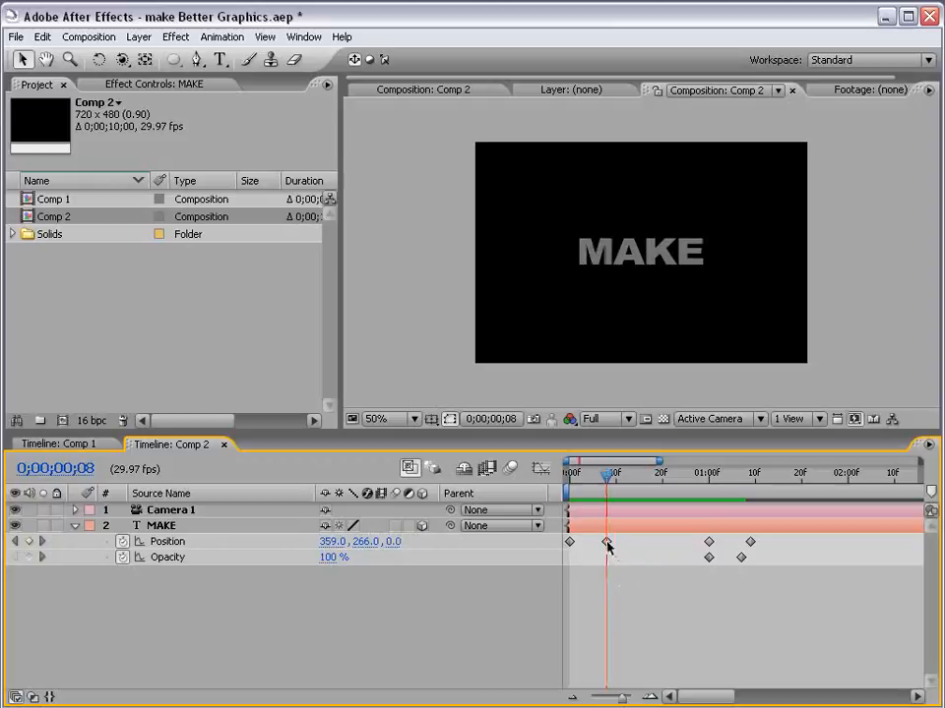
right_click(606, 543)
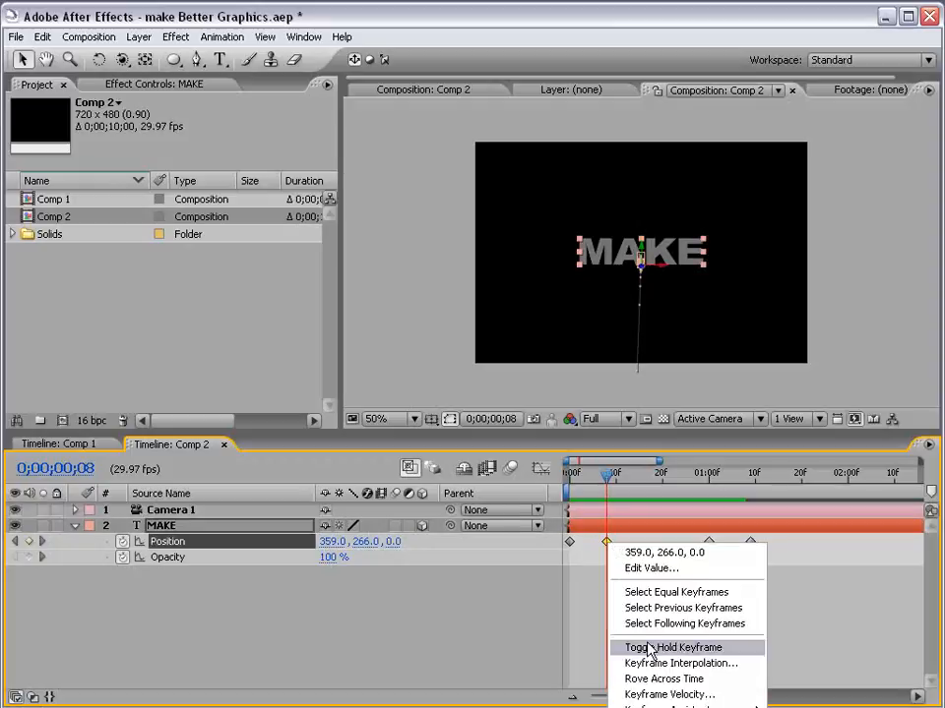
left_click(673, 648)
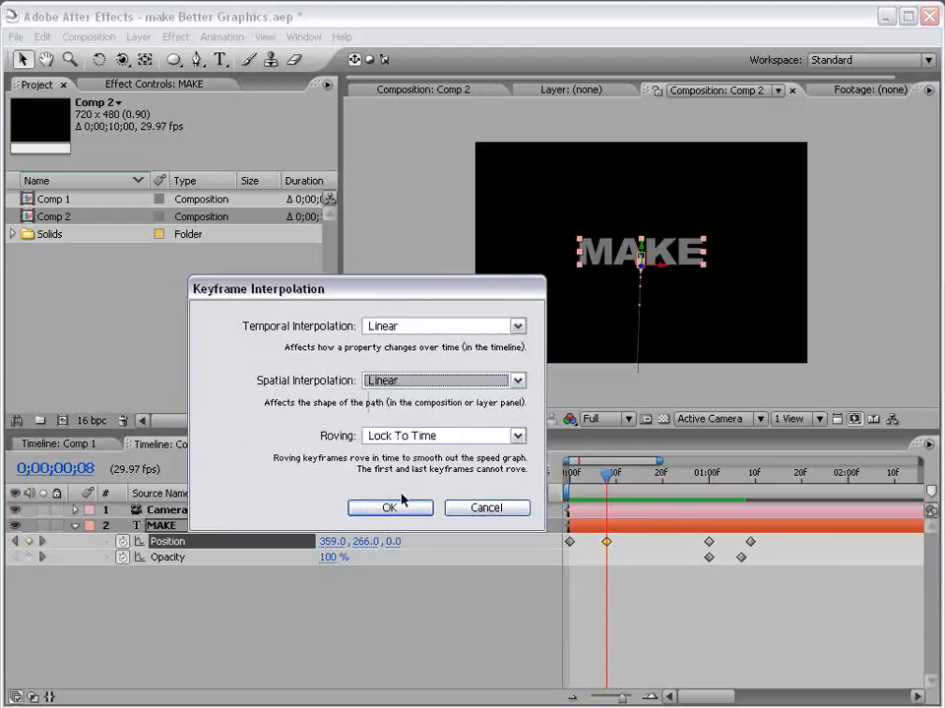
left_click(390, 508)
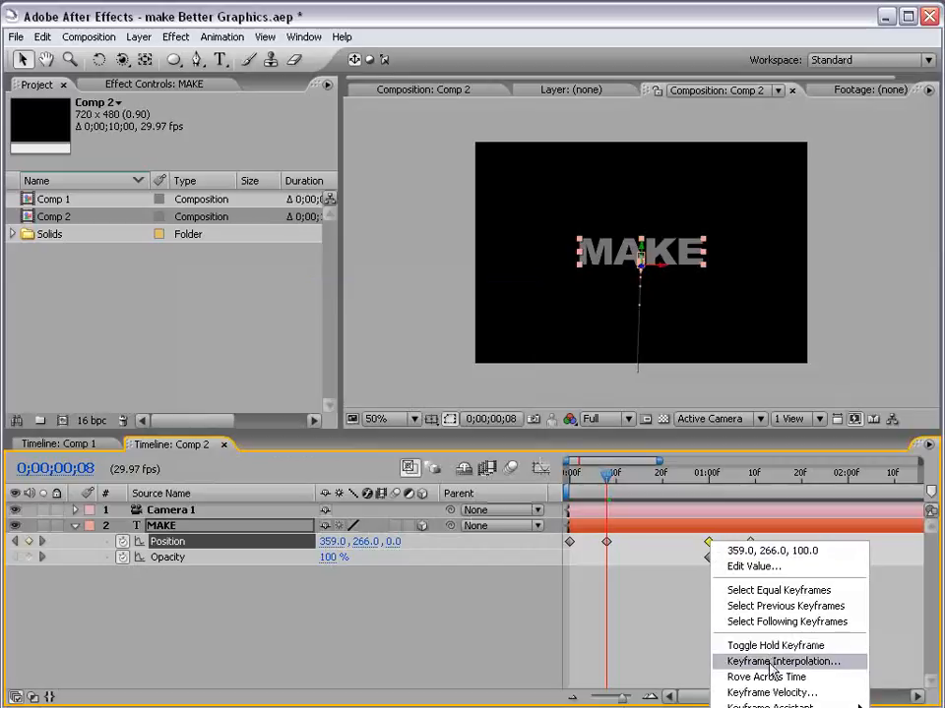
left_click(784, 661)
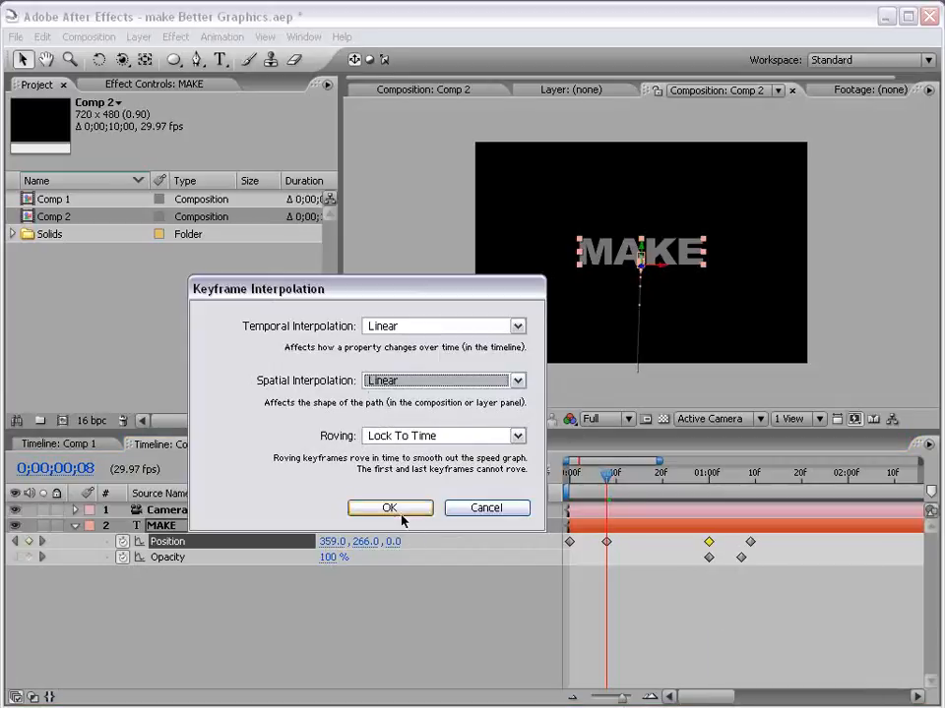
left_click(389, 507)
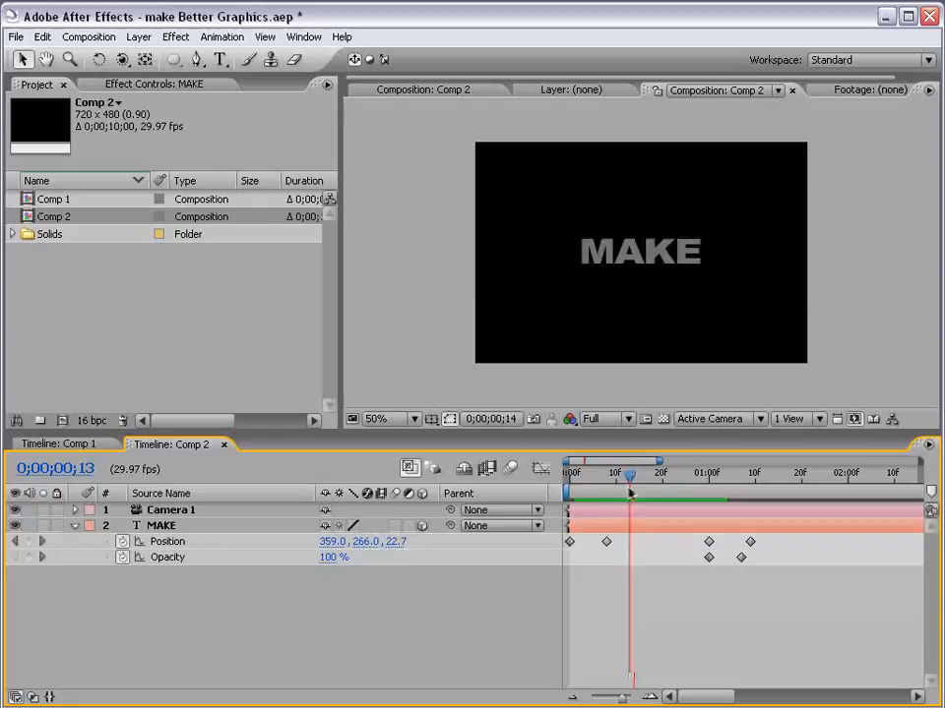
Scrub through the MAKE fly-in and fade, then collapse the layer's animated properties.
left_click(740, 478)
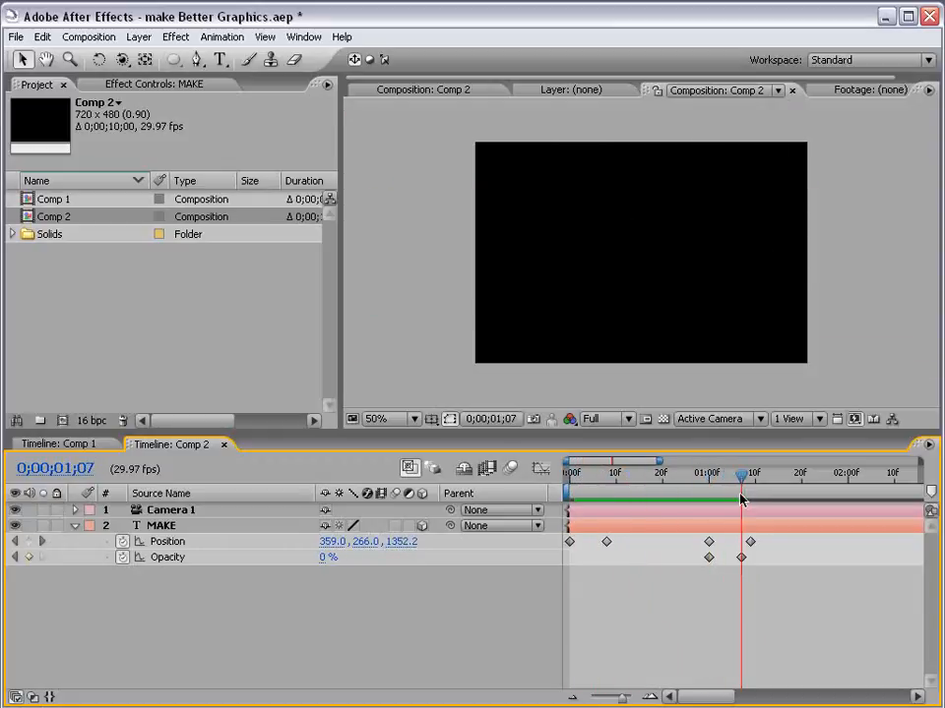
left_click(633, 474)
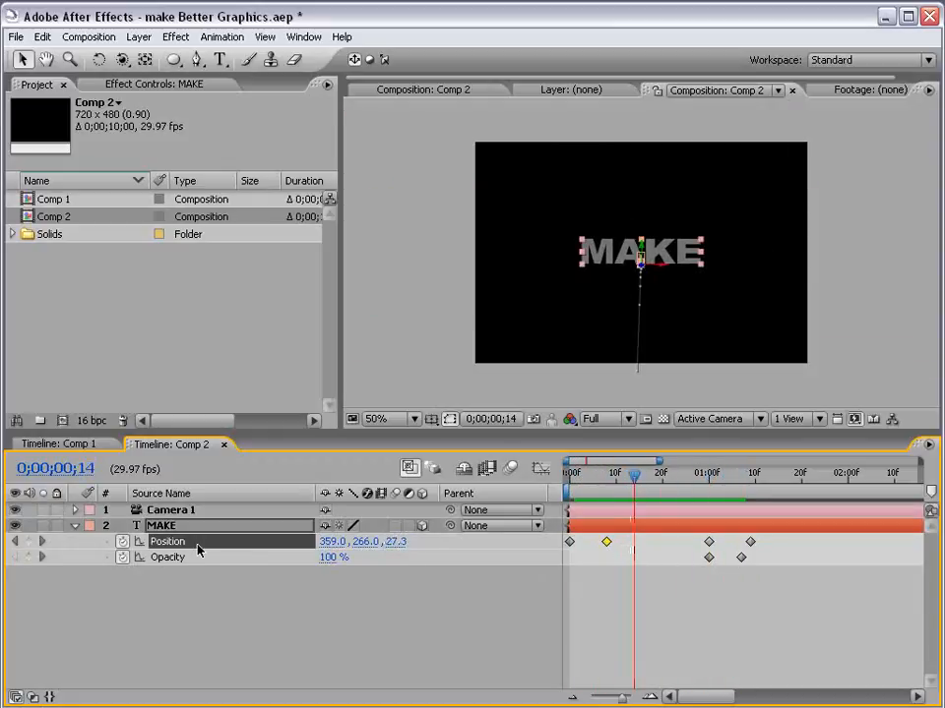
left_click(606, 542)
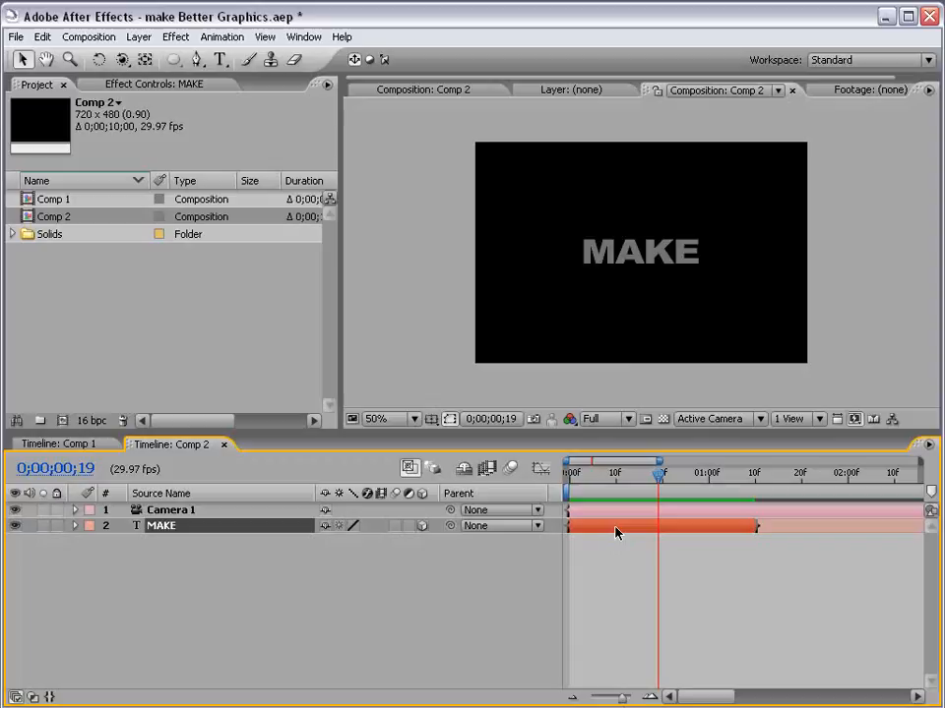
Add a Ramp gradient to the MAKE layer, centring its start point and setting the start colour.
left_click(175, 36)
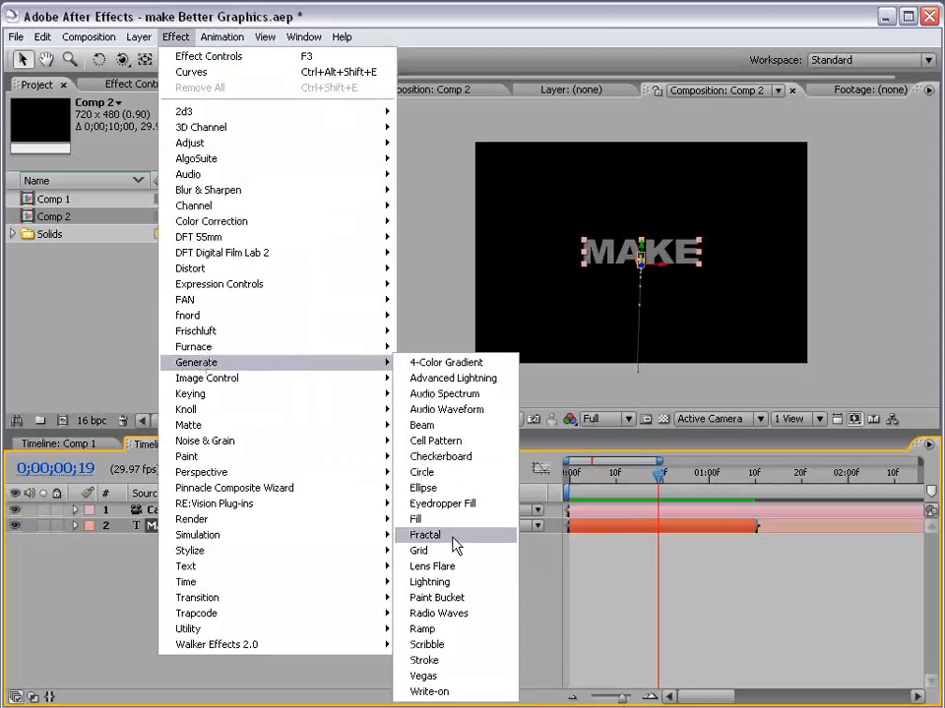
left_click(422, 628)
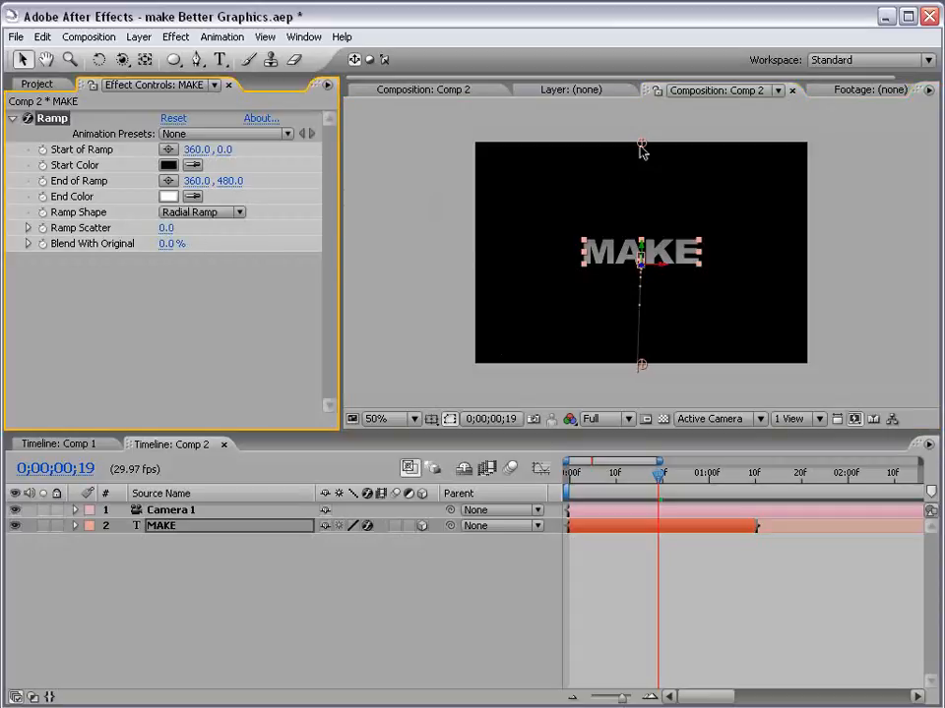
left_click_drag(227, 150, 226, 149)
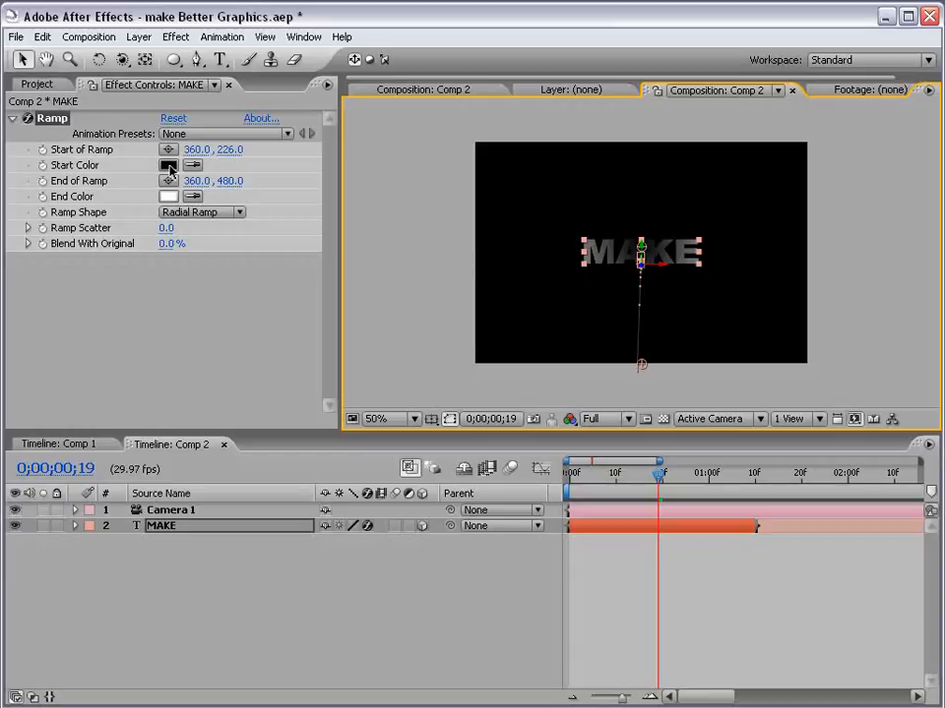
left_click(168, 165)
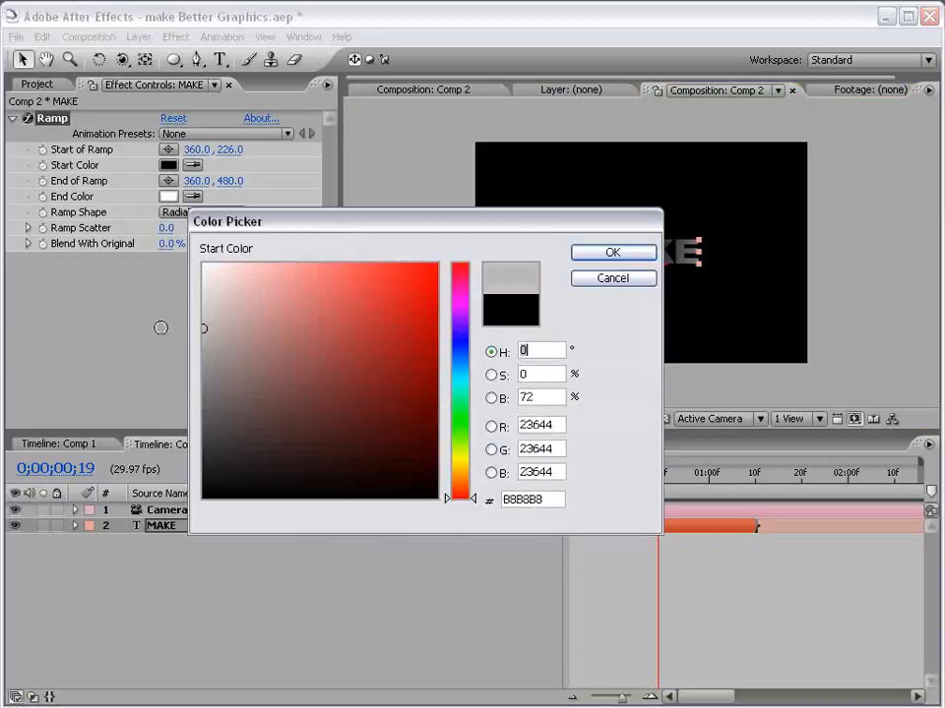
left_click(612, 252)
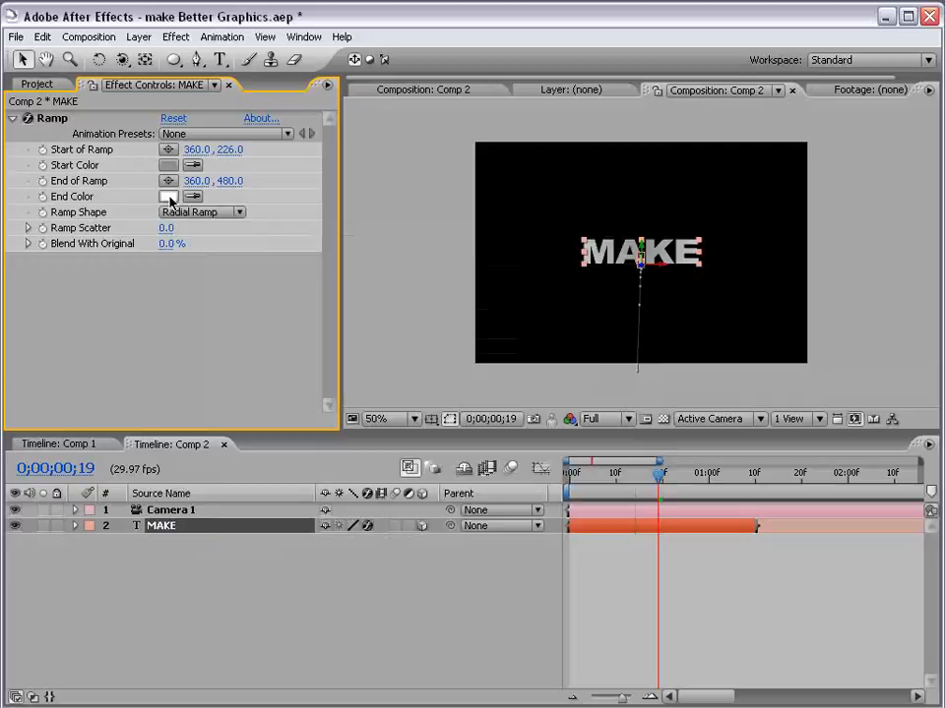
Set the ramp's end colour to dark grey (202020) and pull the end point closer to the text.
left_click(169, 197)
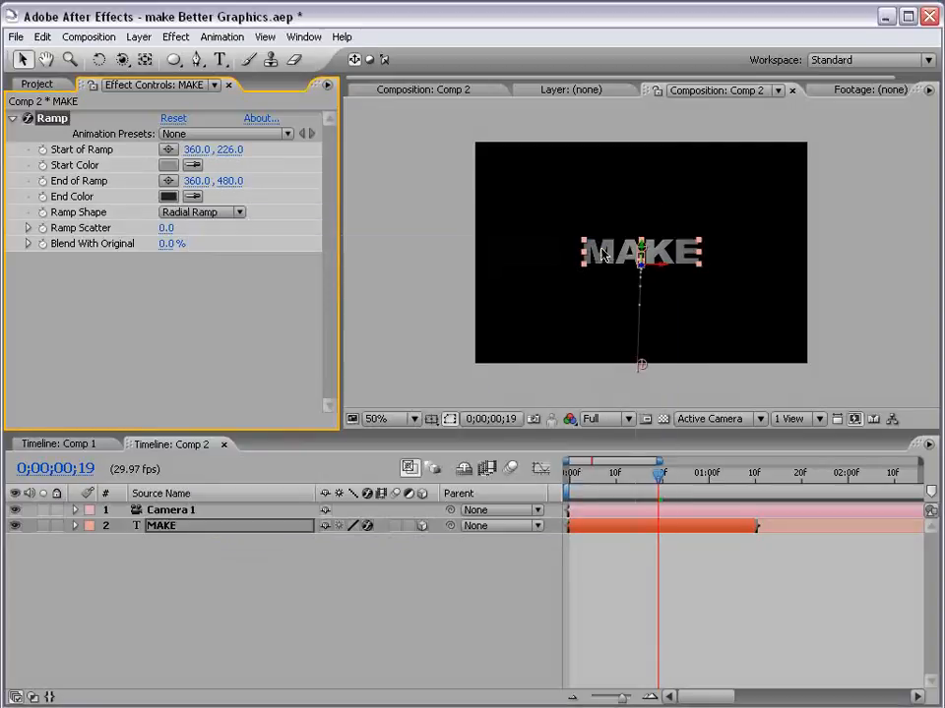
left_click(167, 197)
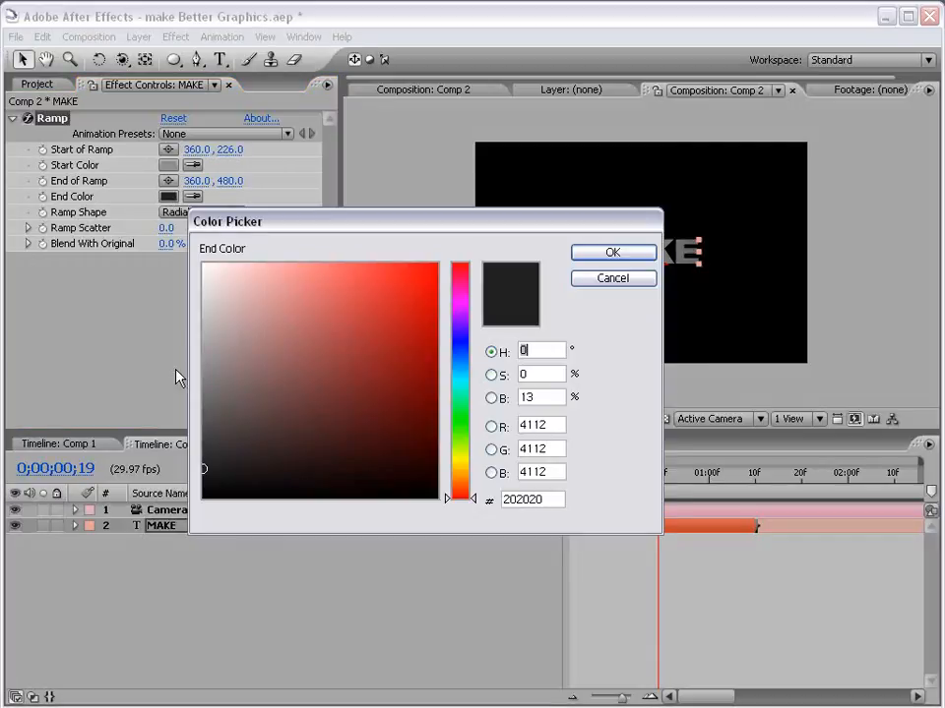
left_click(612, 252)
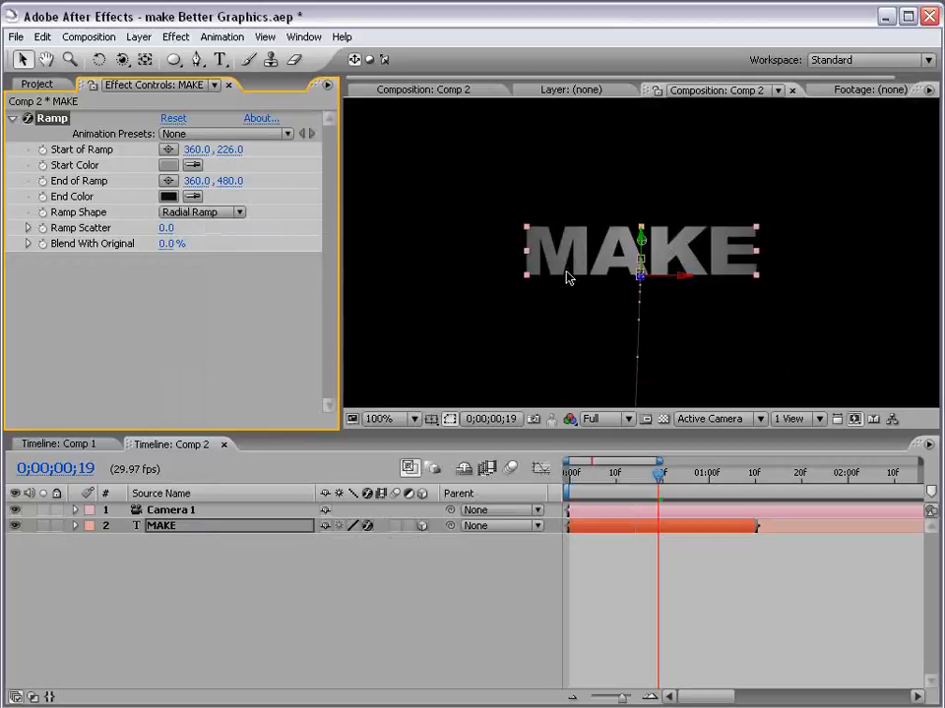
left_click(390, 417)
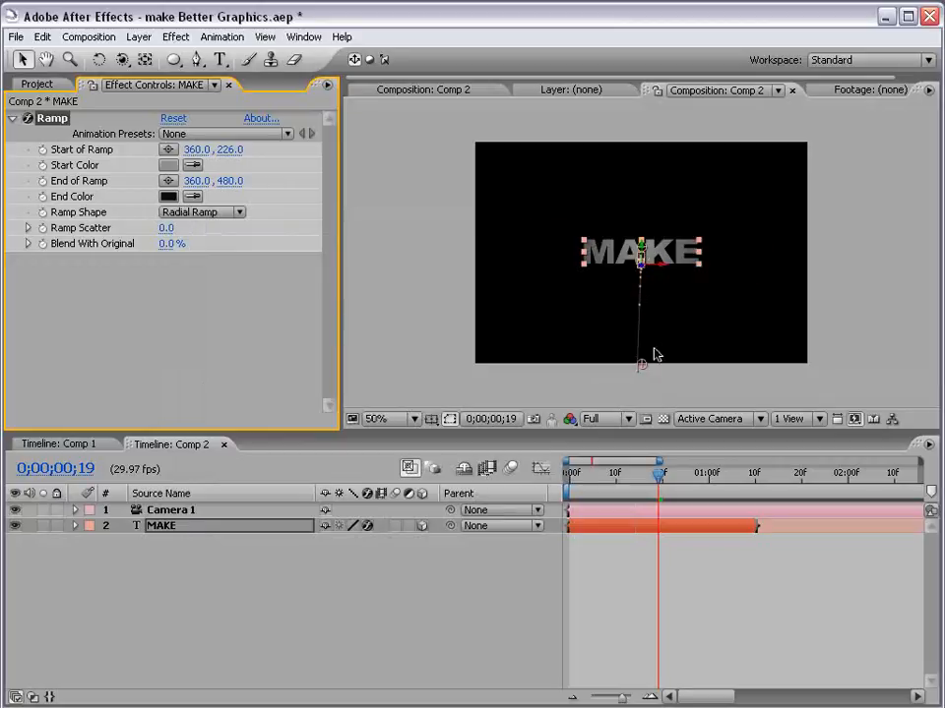
left_click_drag(642, 364, 641, 323)
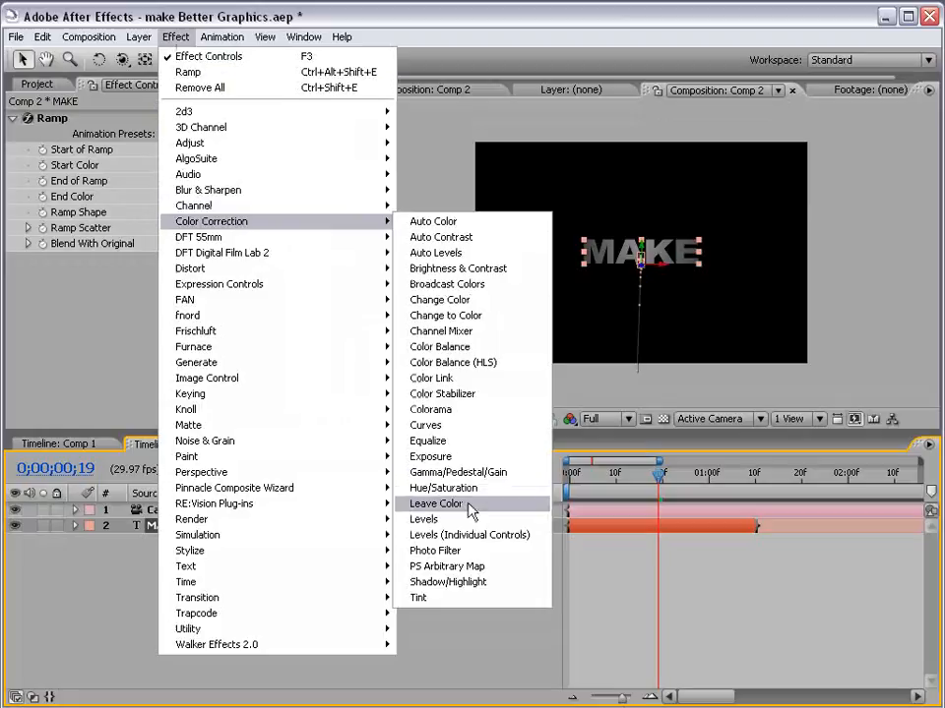
Apply Hue/Saturation to MAKE with Colorize on and a Colorize Hue of about 211°.
left_click(443, 488)
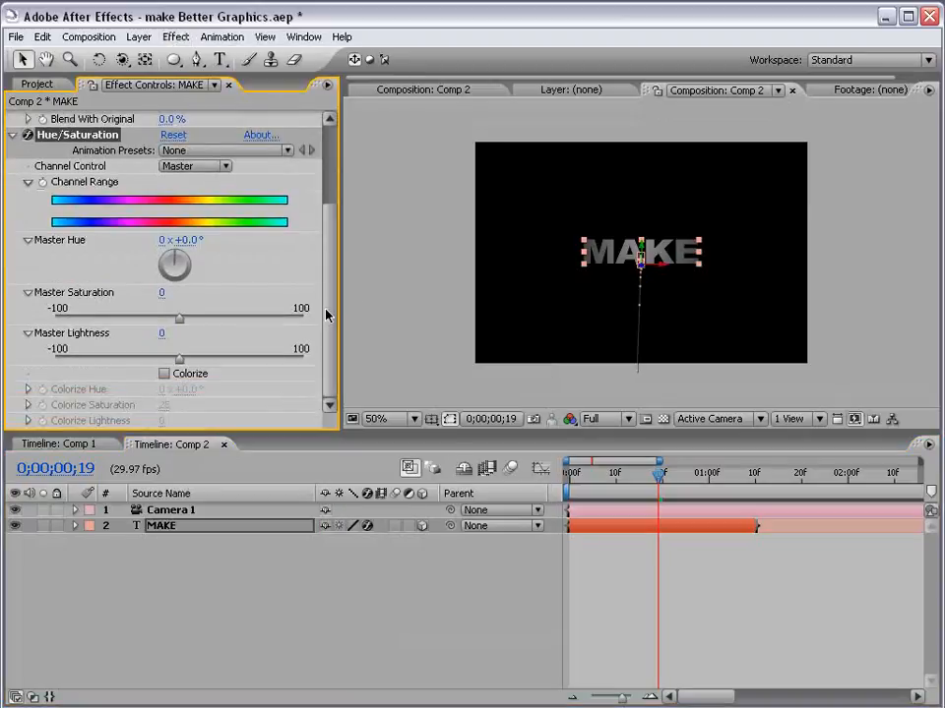
left_click(166, 374)
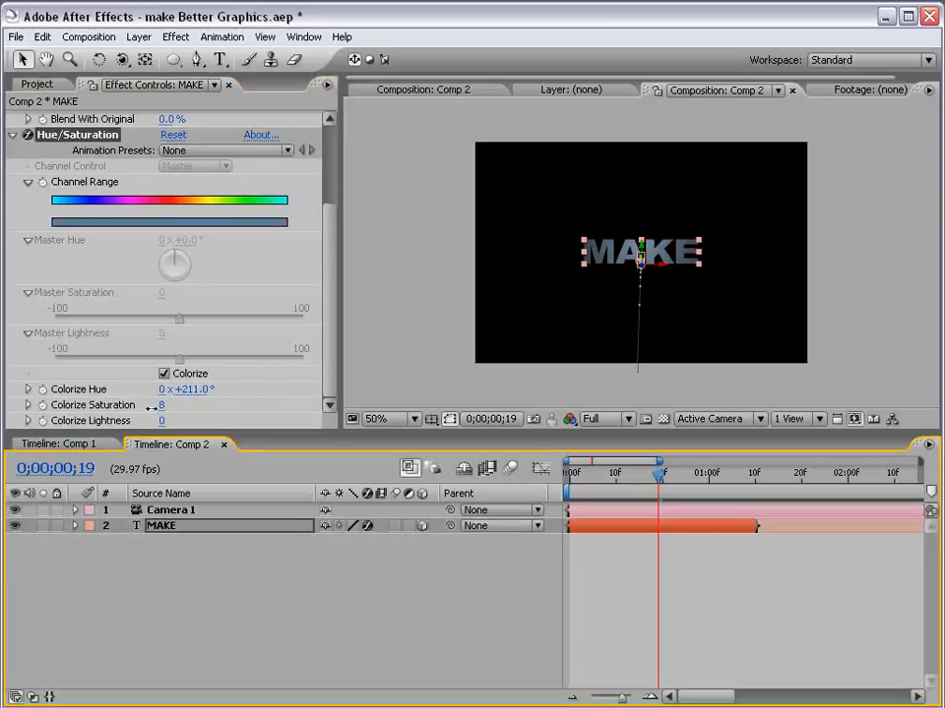
left_click(161, 405)
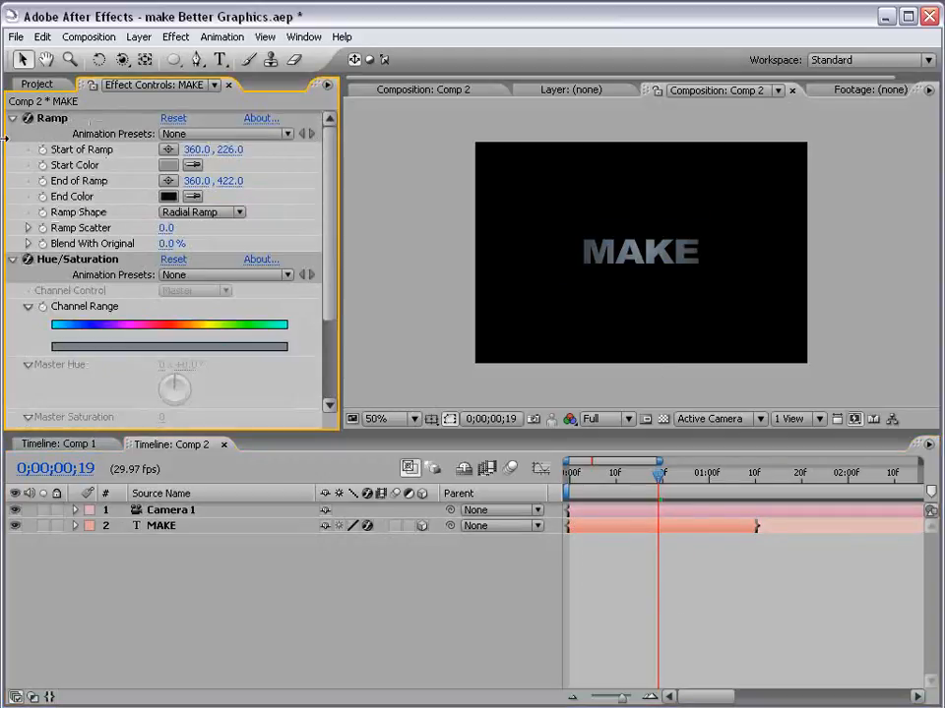
left_click(175, 36)
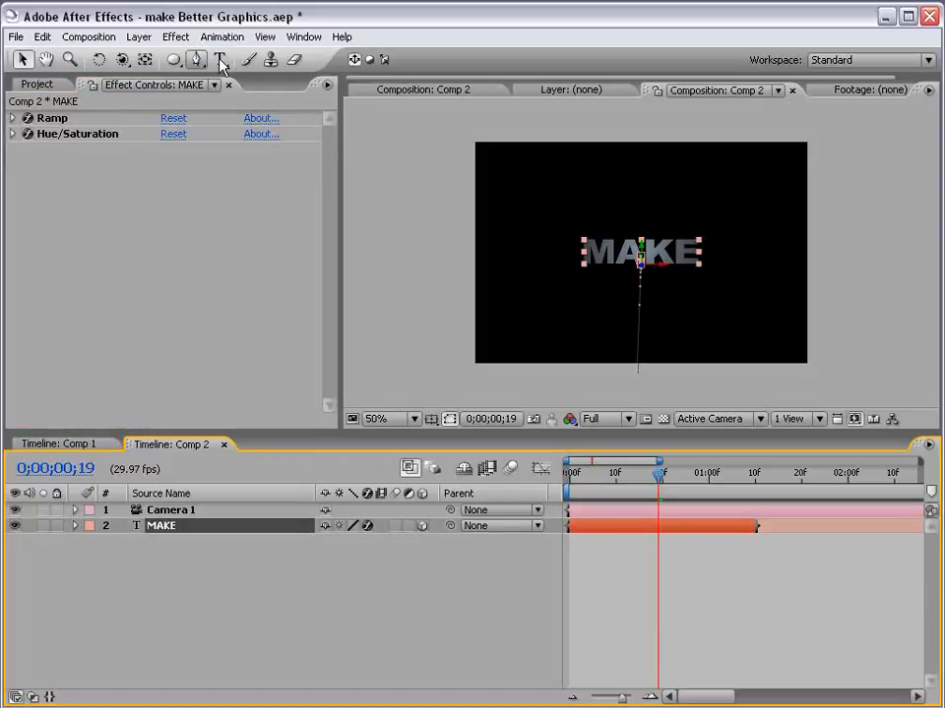
Apply Levels to MAKE and raise Input Black to about 2955.5 for deeper contrast.
left_click(175, 35)
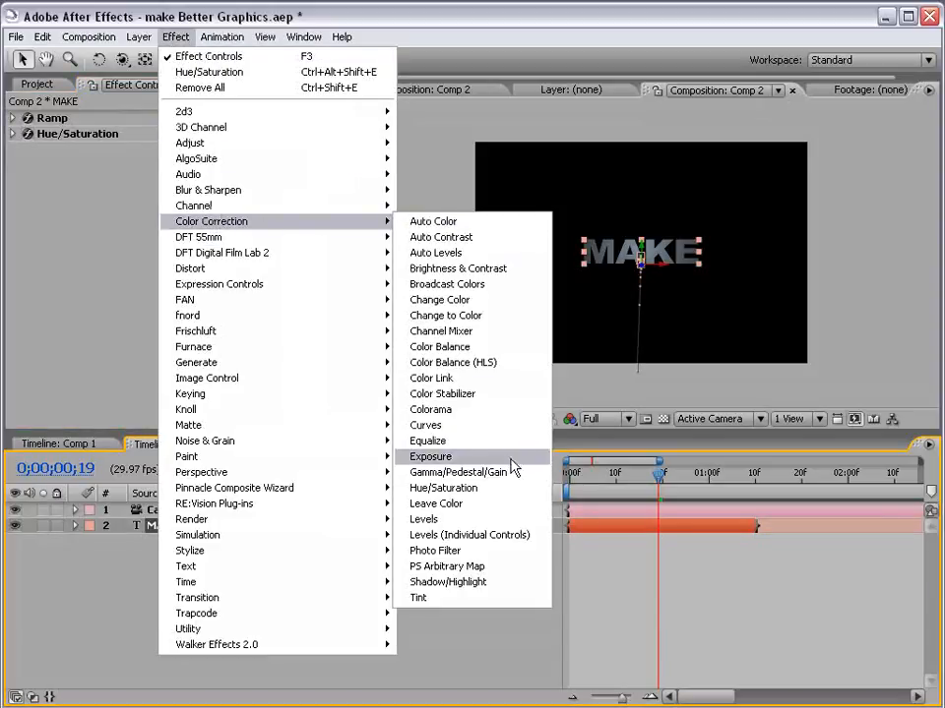
left_click(424, 519)
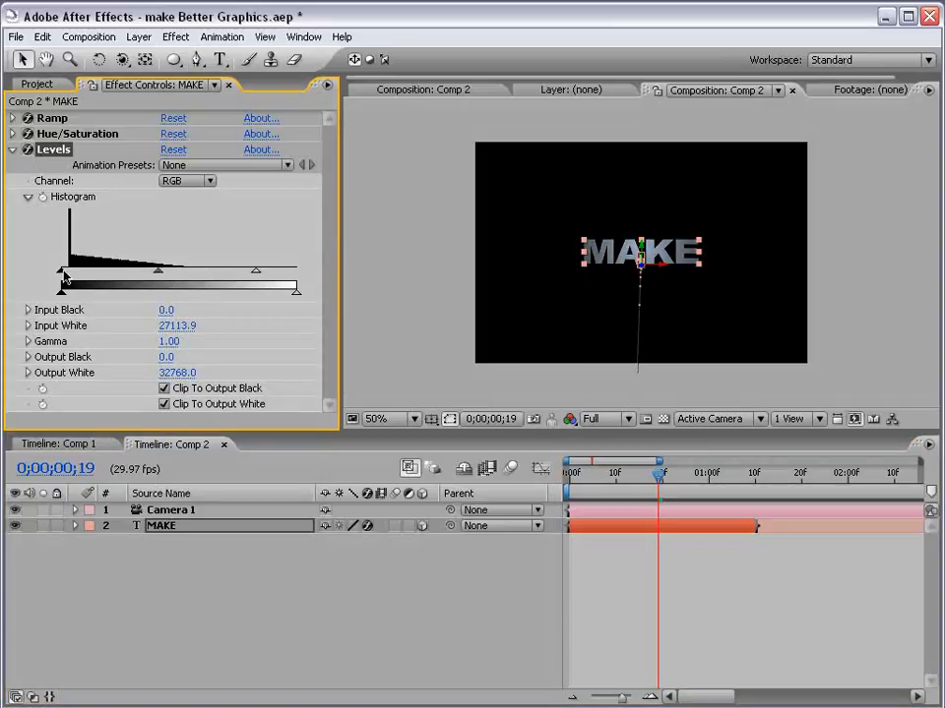
left_click_drag(61, 276, 83, 276)
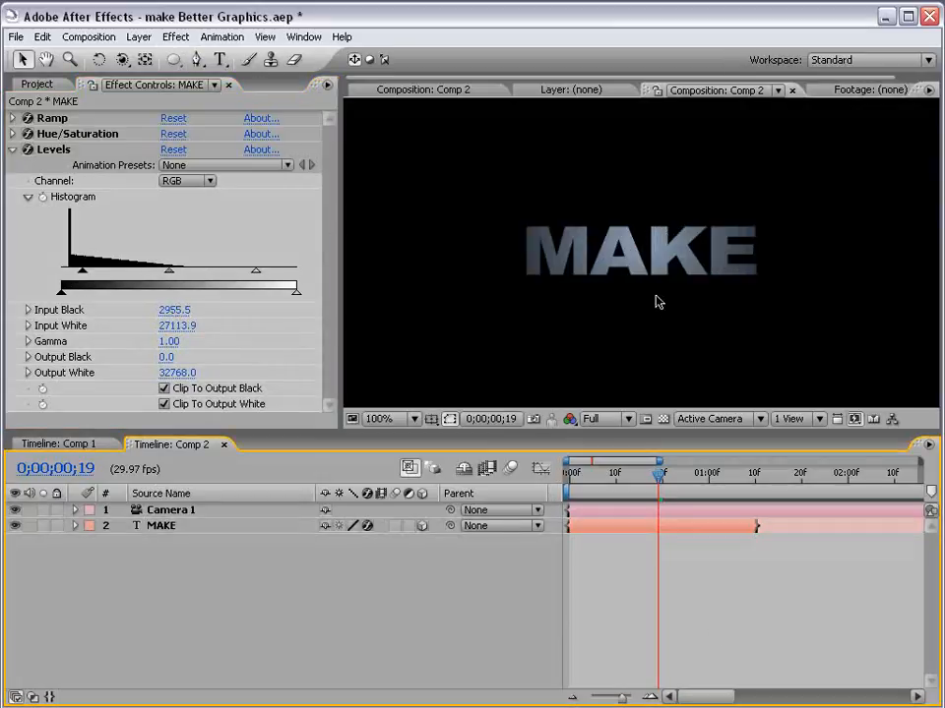
left_click(389, 417)
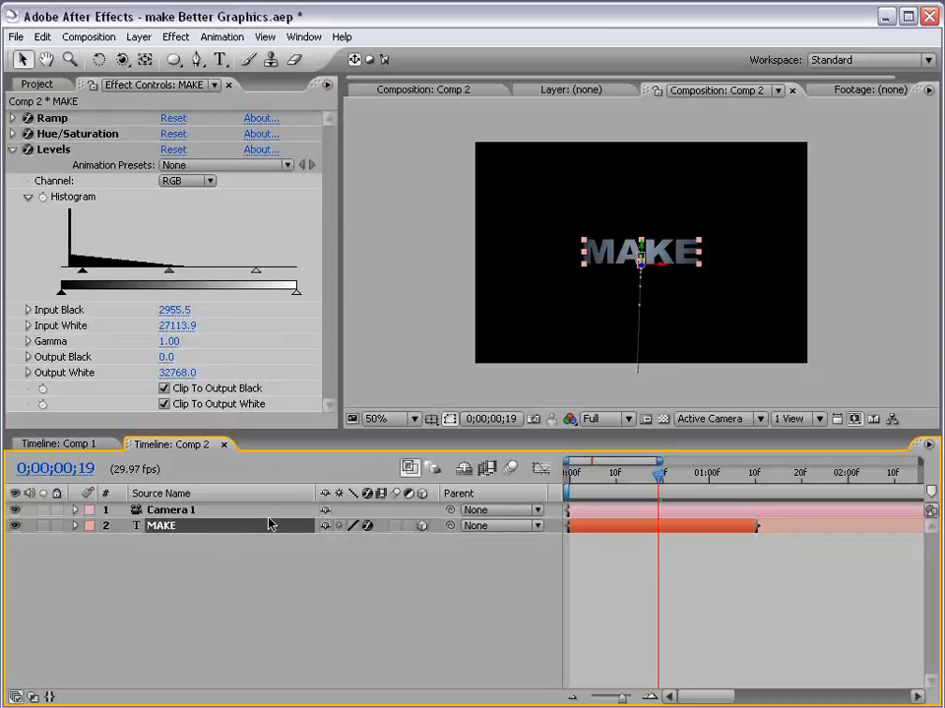
left_click(75, 526)
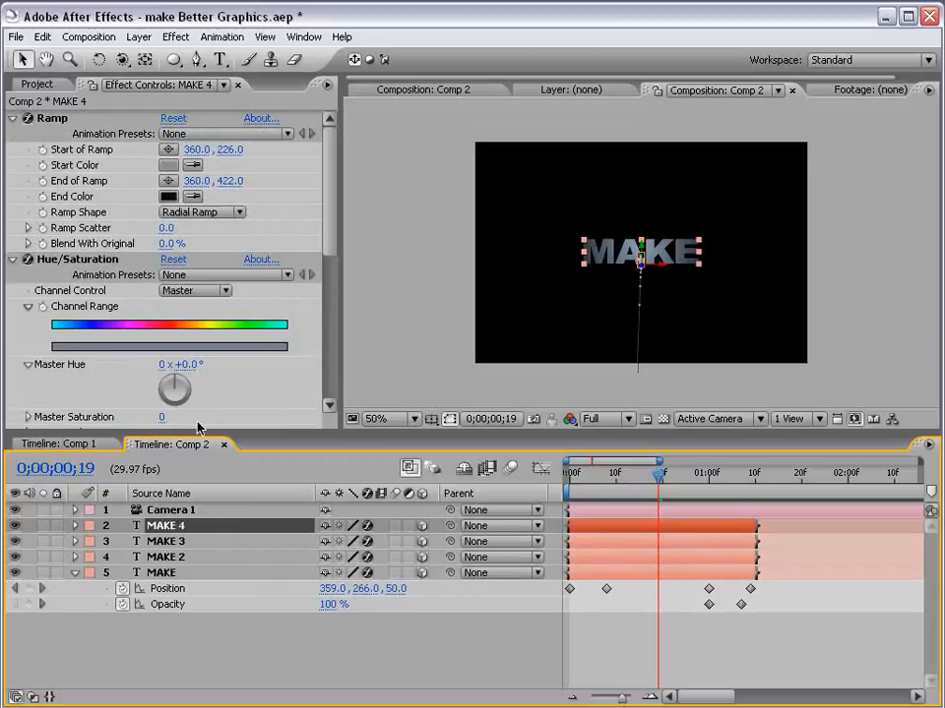
Shift the MAKE copies' layer bars later in time so each starts after the previous.
left_click(165, 492)
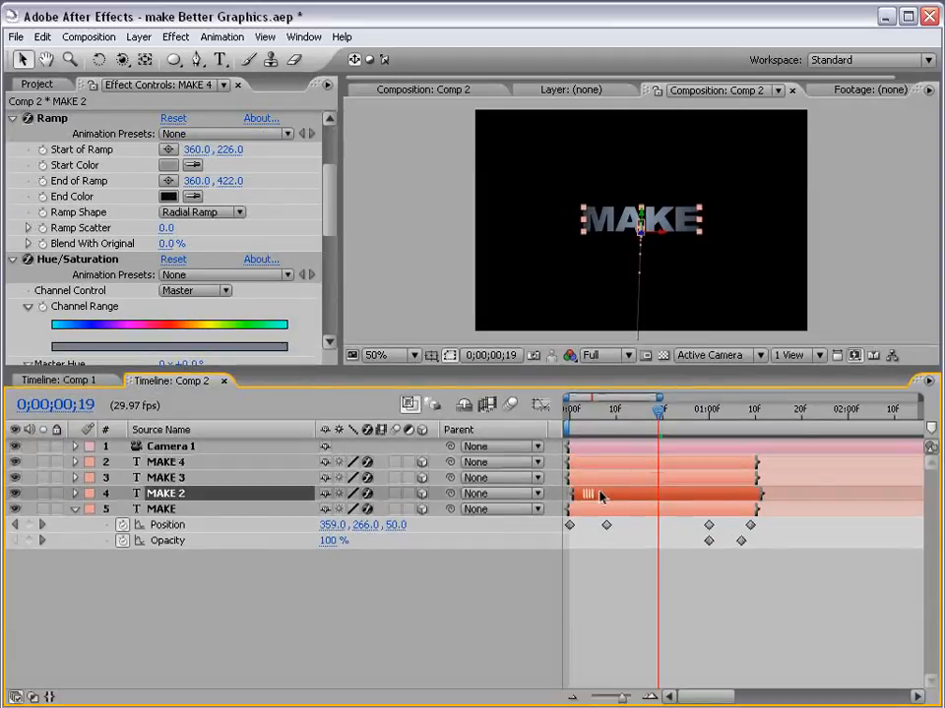
left_click_drag(659, 407, 704, 407)
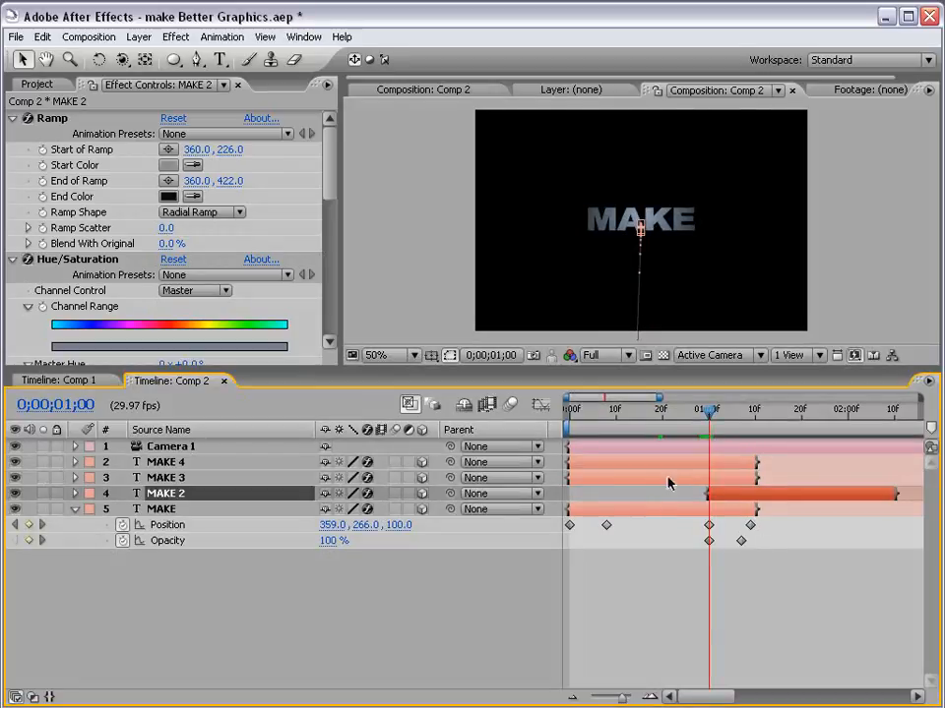
mouse_move(746, 508)
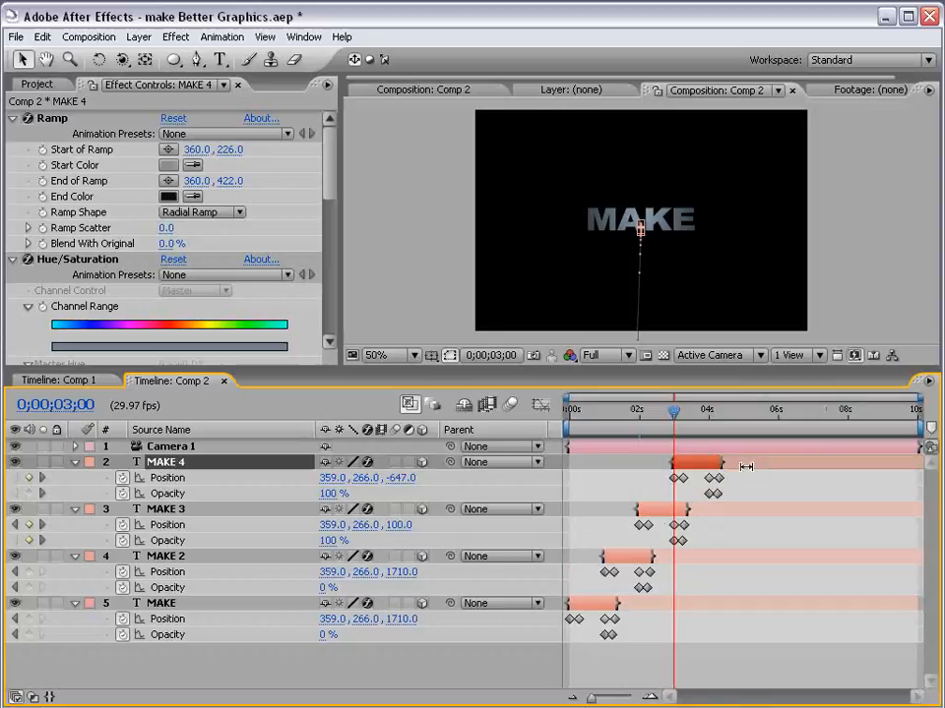
left_click_drag(673, 407, 620, 407)
type("MY")
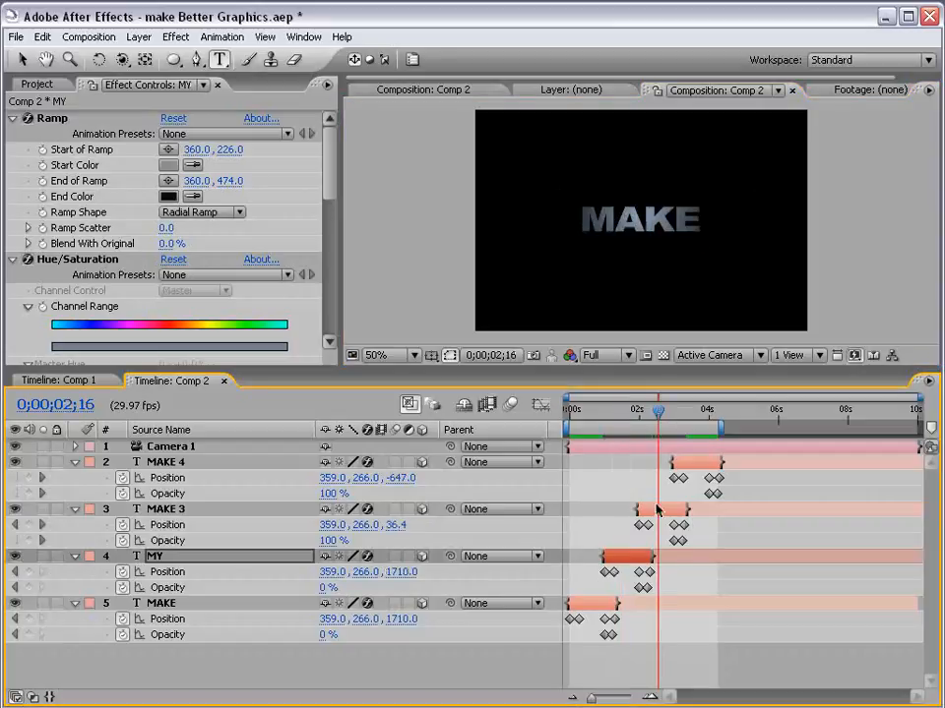
Edit the last copy's text to PUNK! and scrub the timeline to preview its arrival.
left_click(165, 507)
type("P")
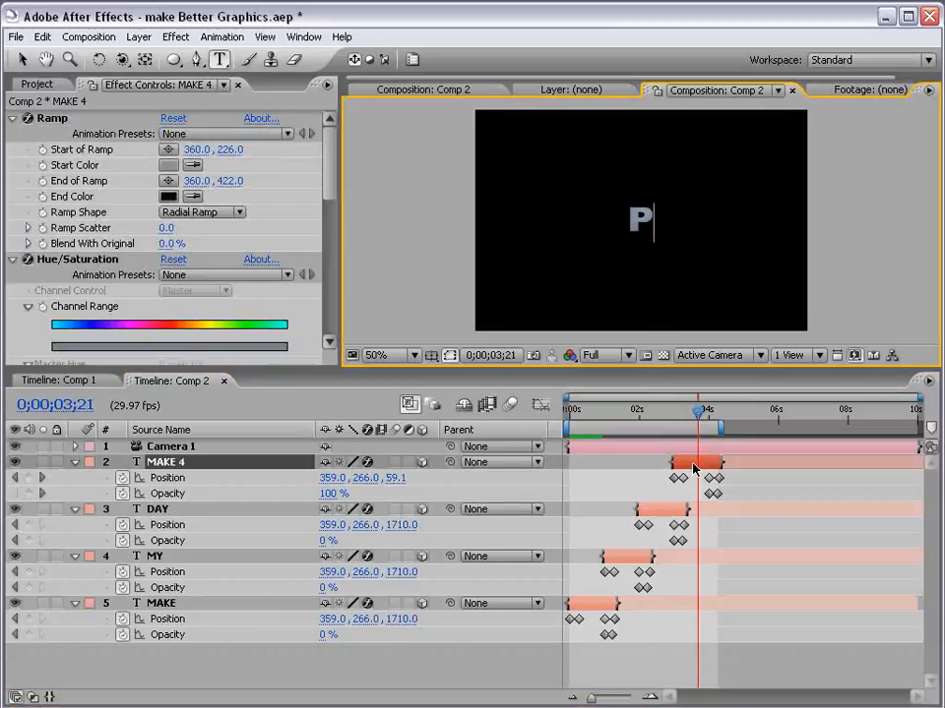
type("UNK!")
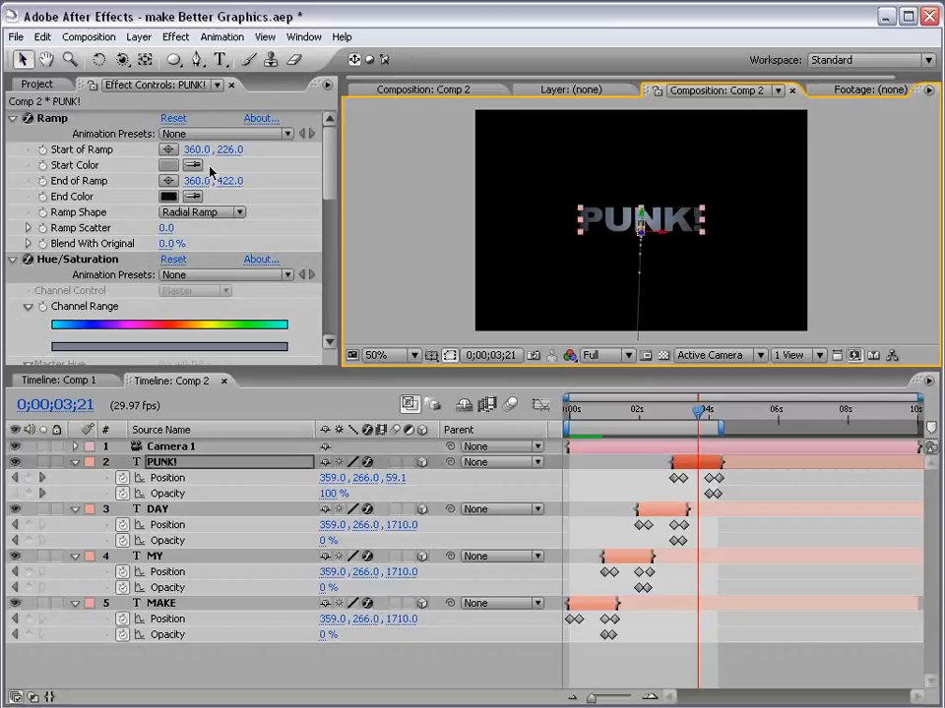
left_click_drag(703, 417, 646, 417)
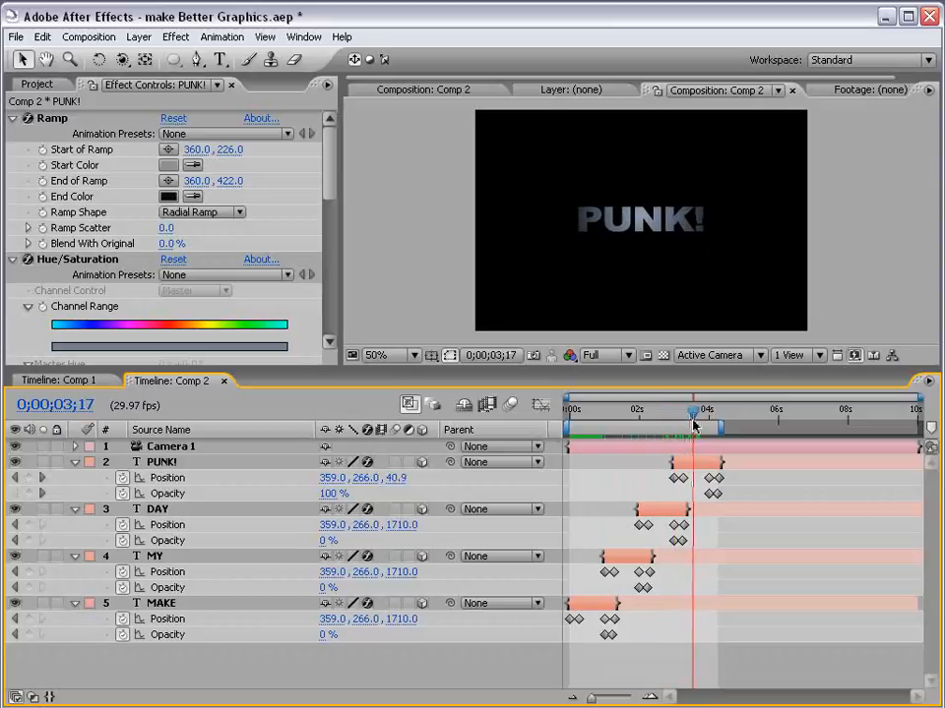
left_click_drag(693, 411, 706, 411)
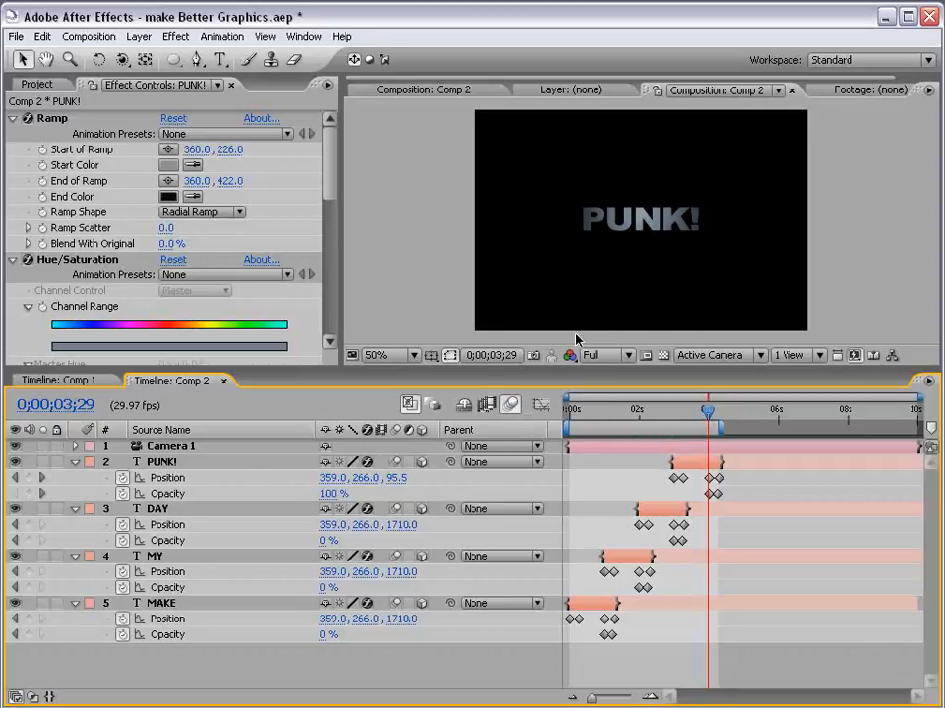
left_click(578, 441)
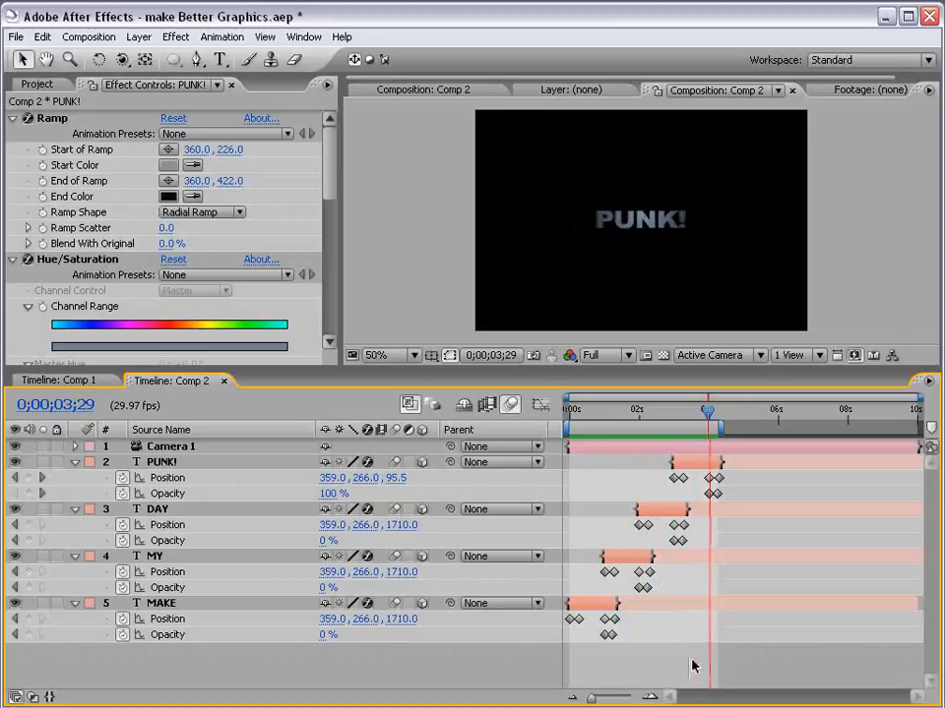
left_click_drag(706, 410, 689, 409)
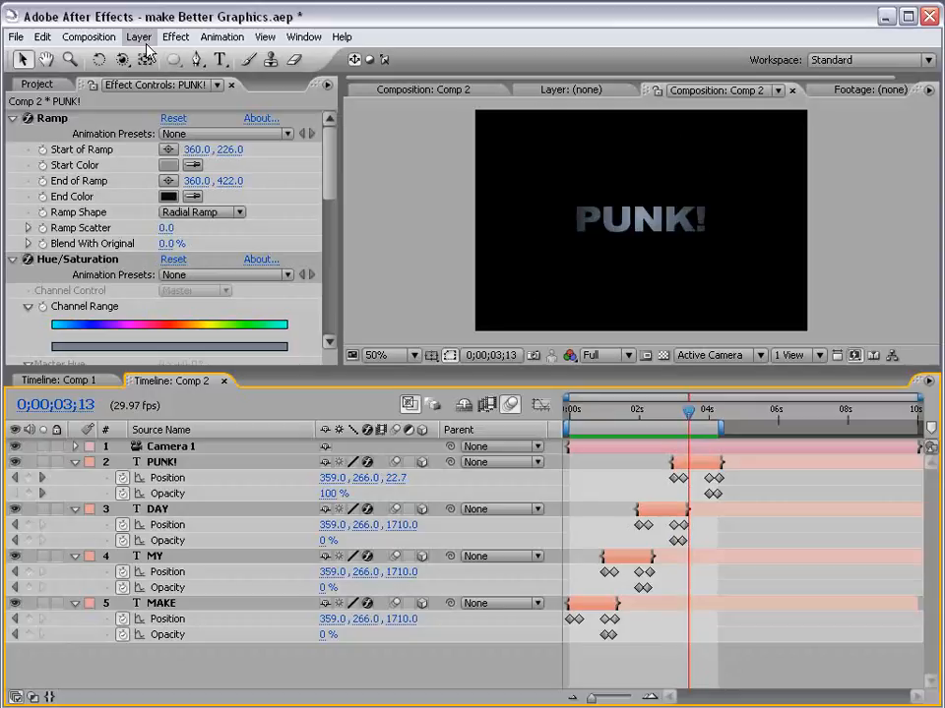
Create a new solid layer via Layer > New > Solid coloured pure black (000000).
left_click(137, 36)
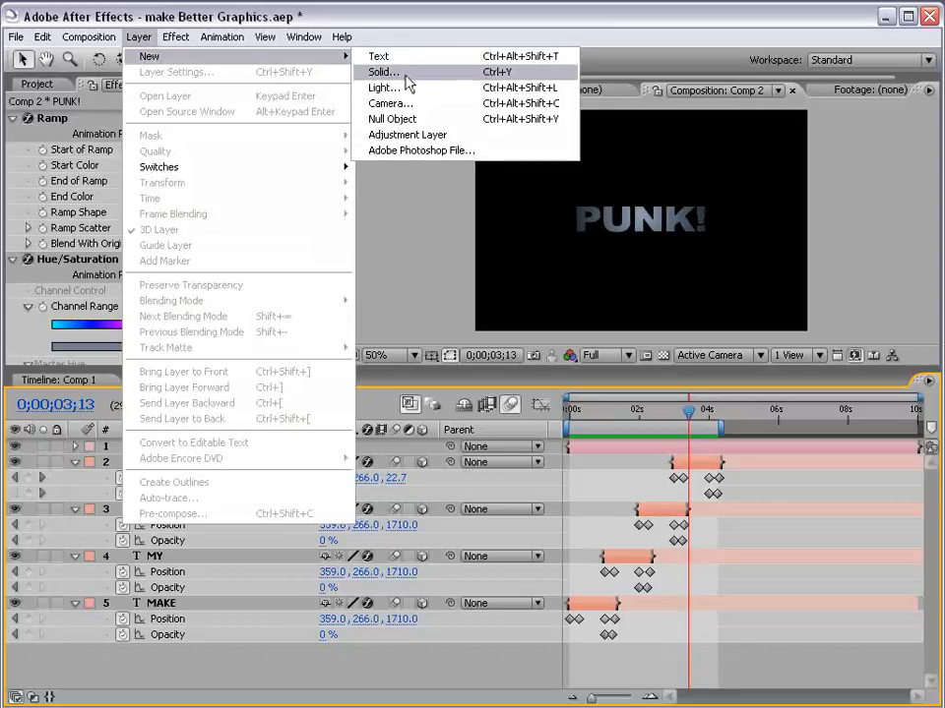
left_click(382, 71)
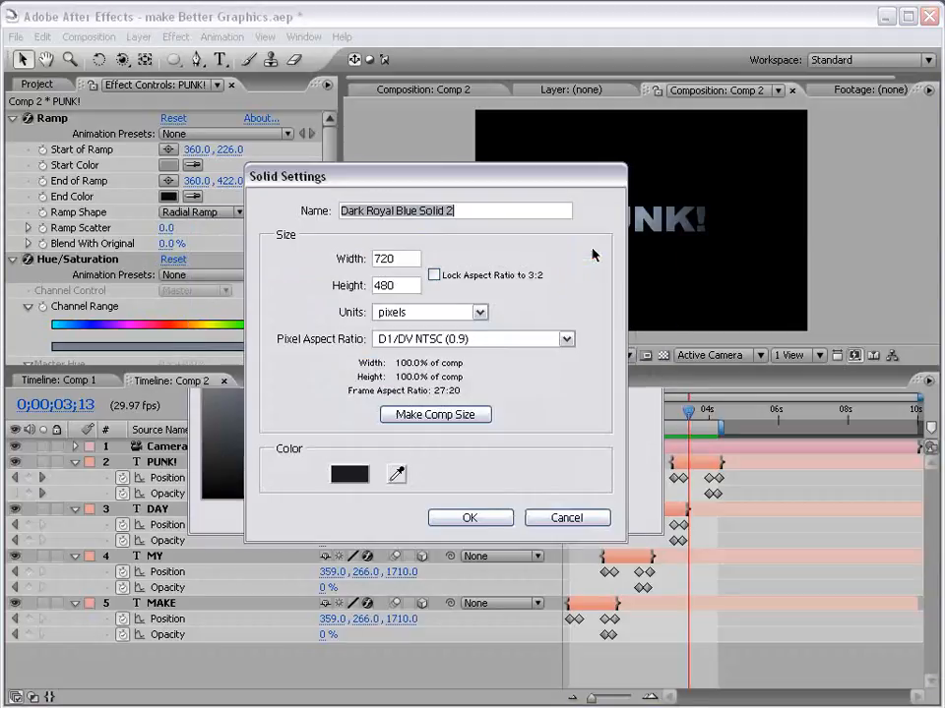
left_click(468, 517)
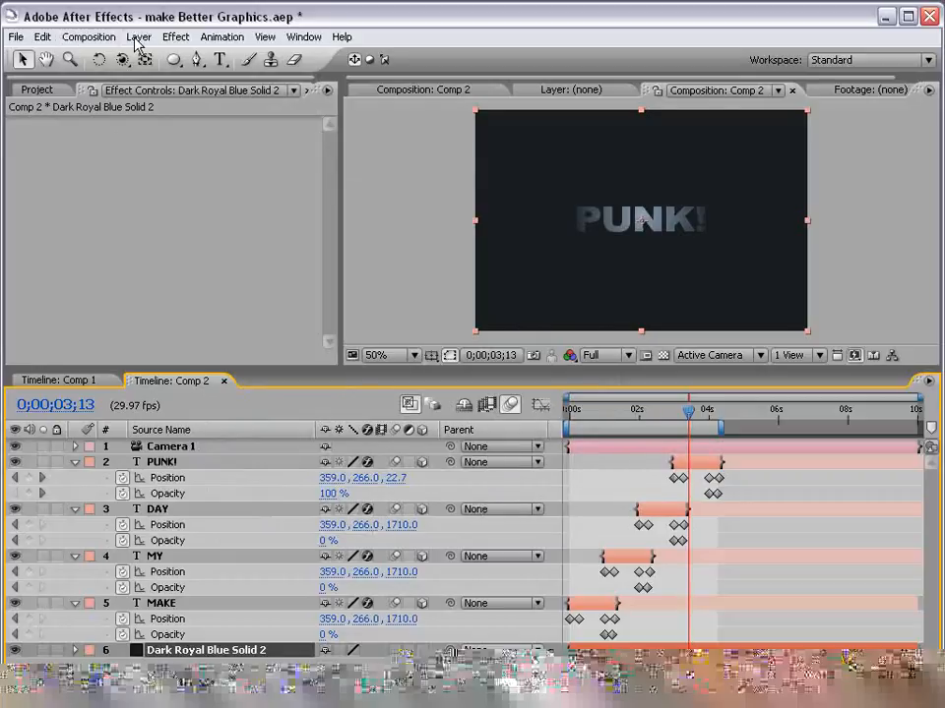
left_click(138, 35)
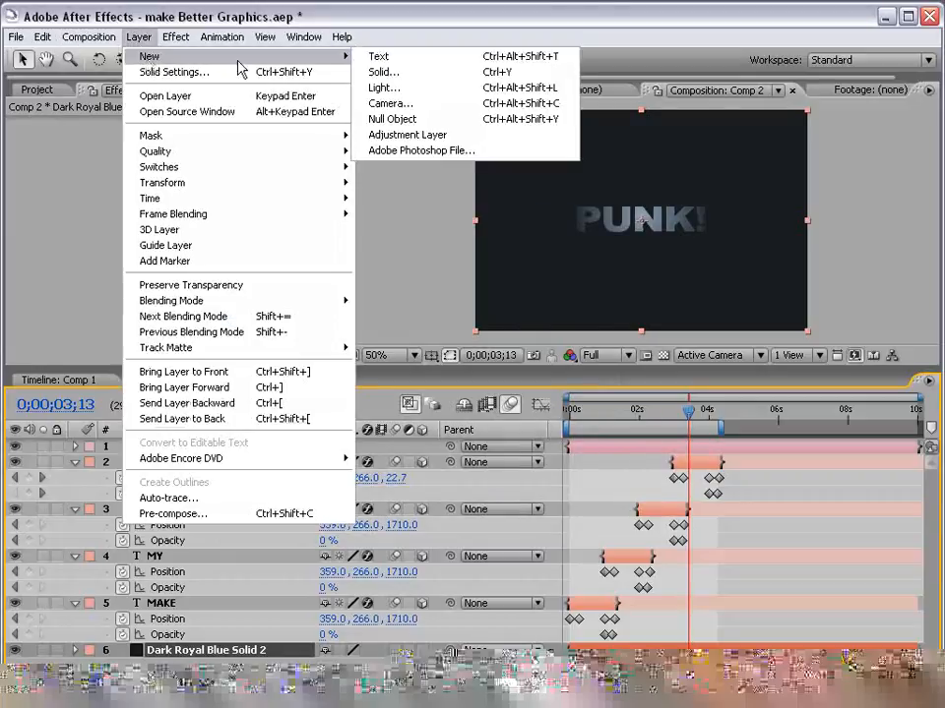
left_click(174, 71)
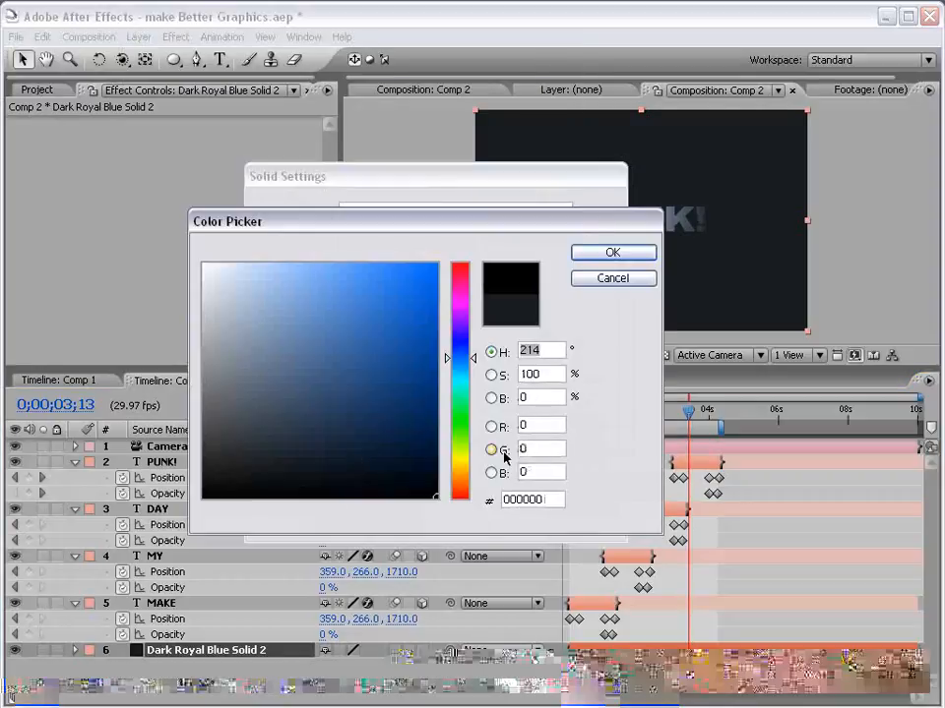
left_click(612, 252)
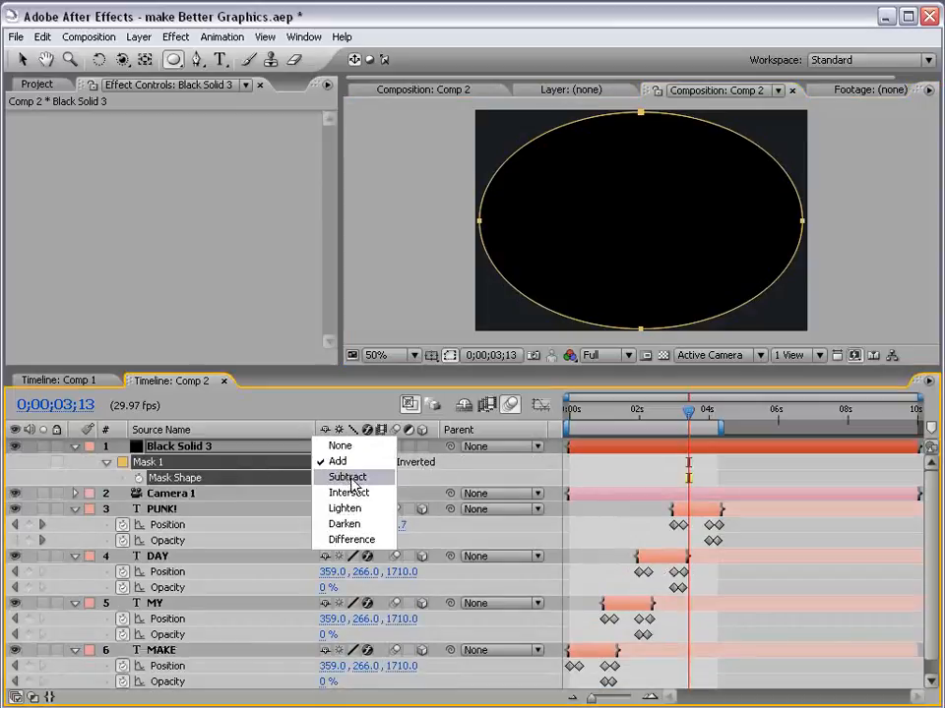
Set the oval mask to Subtract with raised feather and expansion, and move the black solid just above the blue background.
left_click(347, 478)
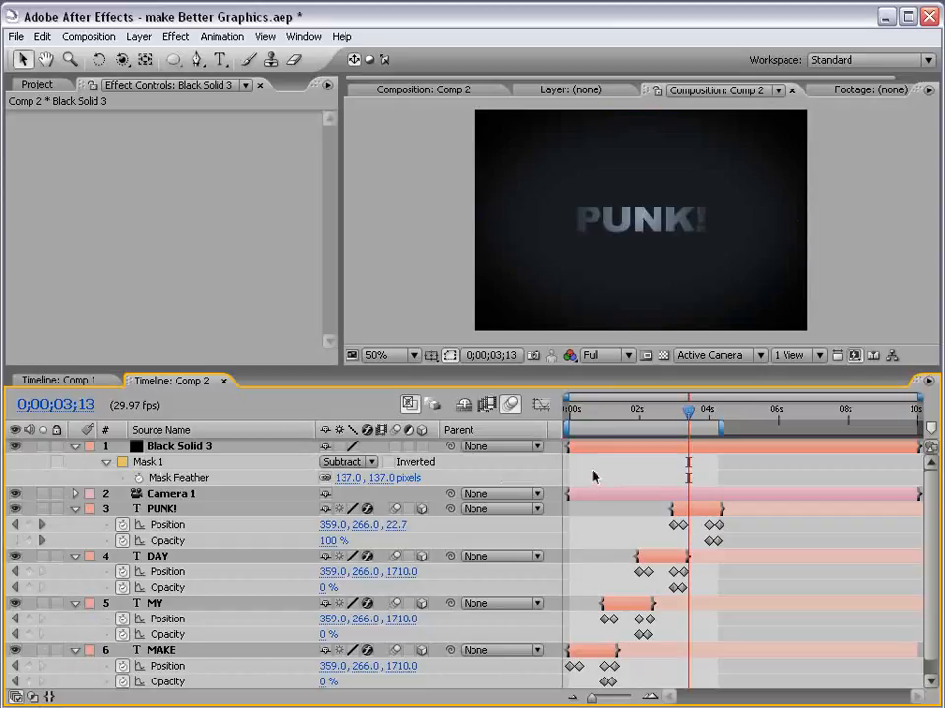
left_click(179, 445)
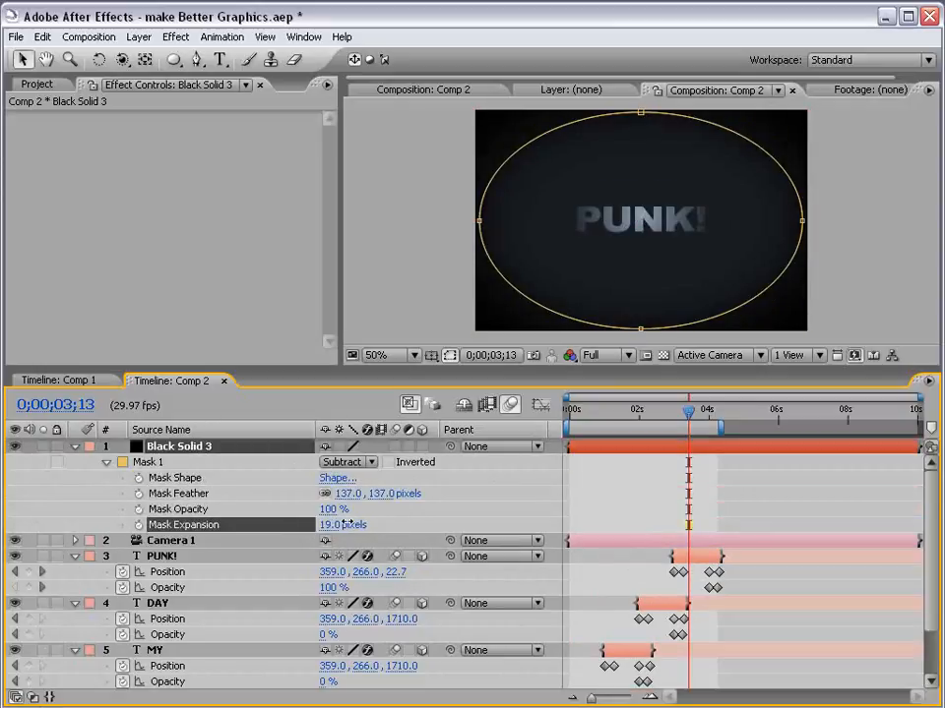
left_click(75, 444)
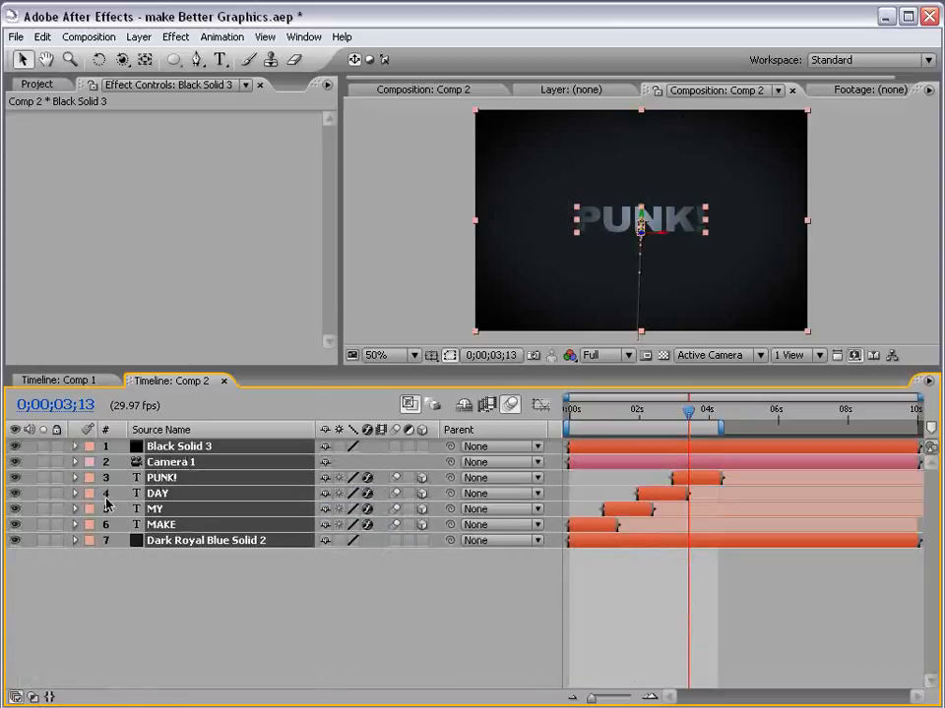
left_click_drag(177, 445, 177, 523)
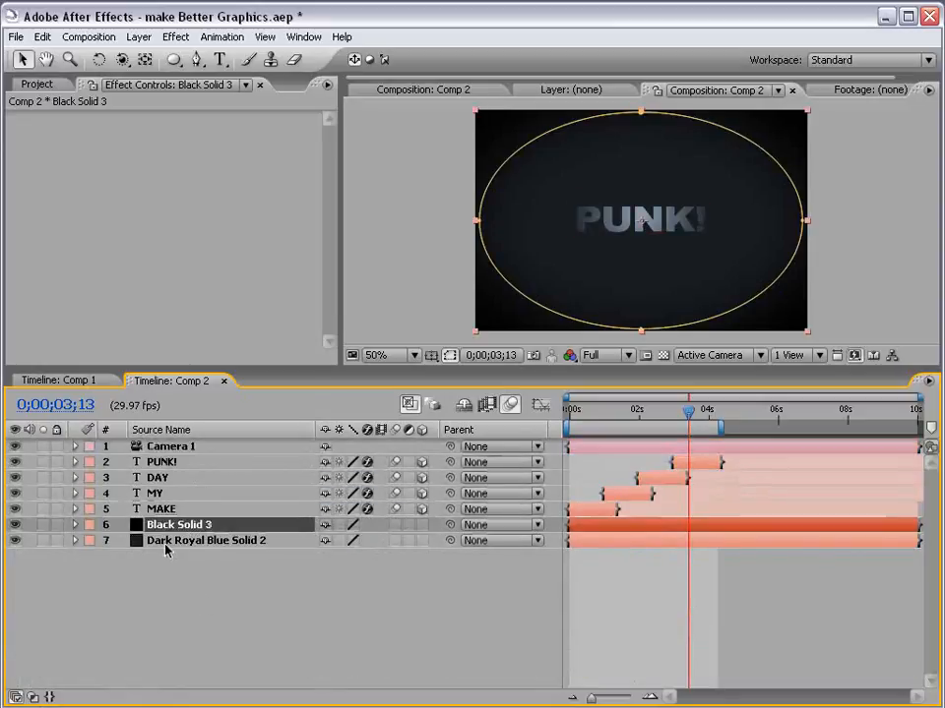
left_click_drag(689, 411, 601, 411)
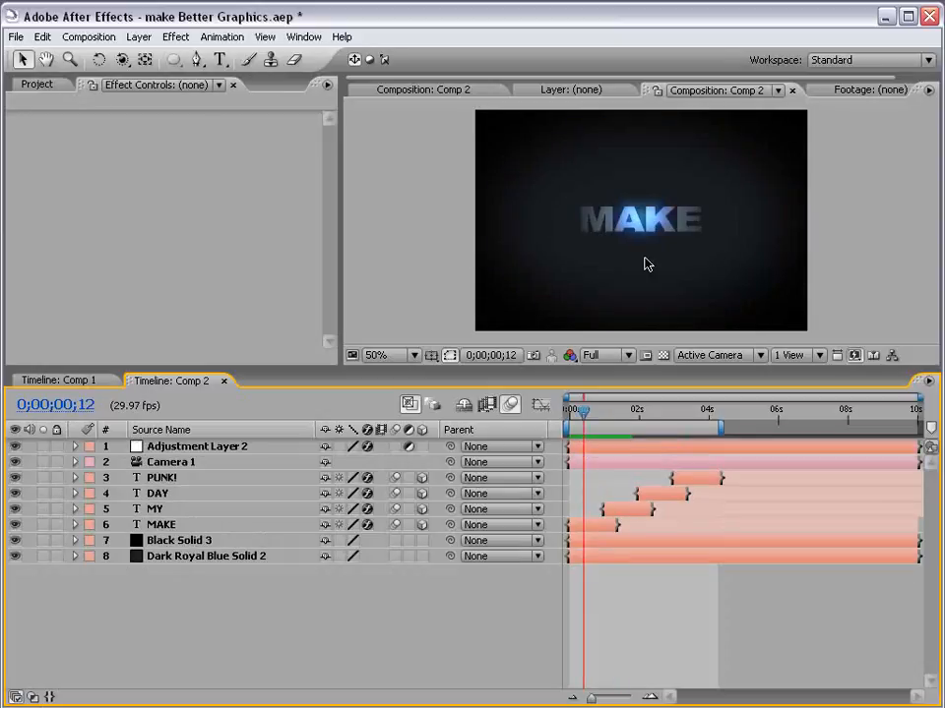
mouse_move(421, 225)
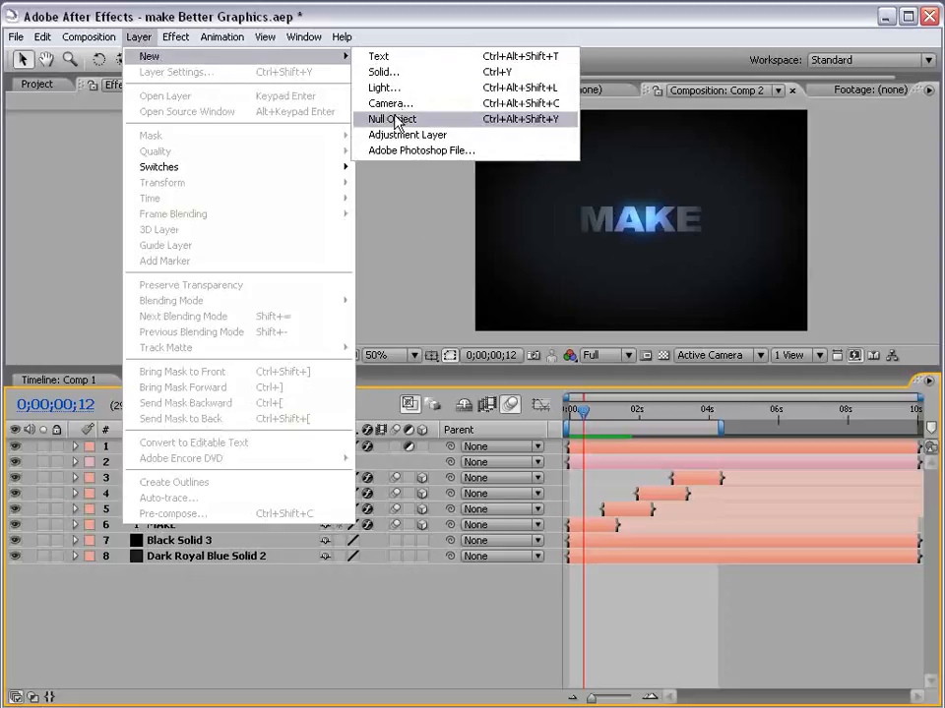
Create a null object named Wiggle and give its Position the expression wiggle(3,20).
left_click(392, 120)
type("Wiggle")
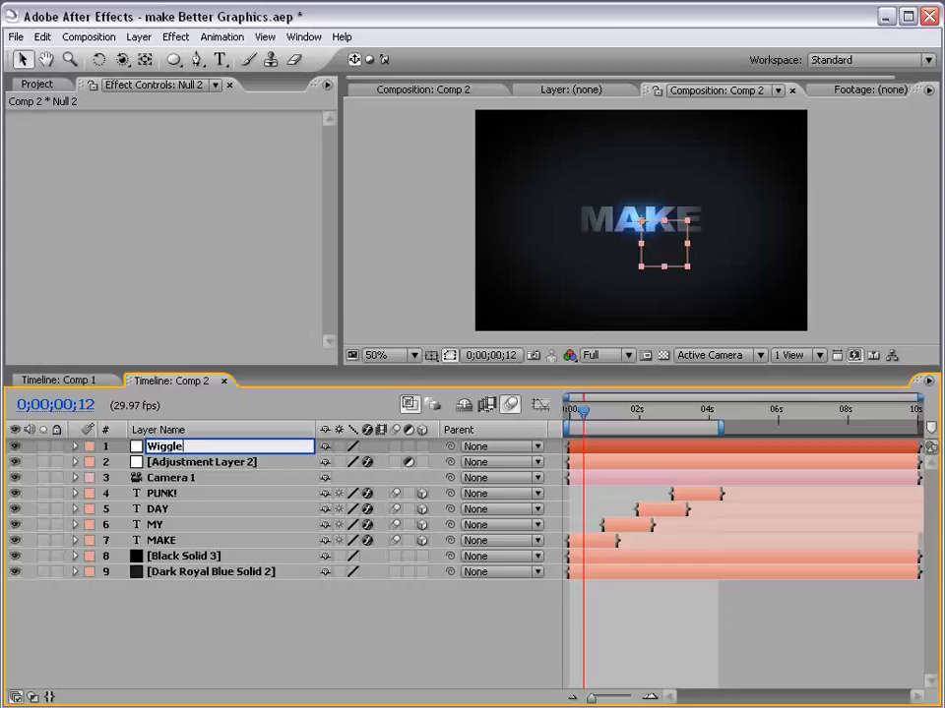
left_click(75, 445)
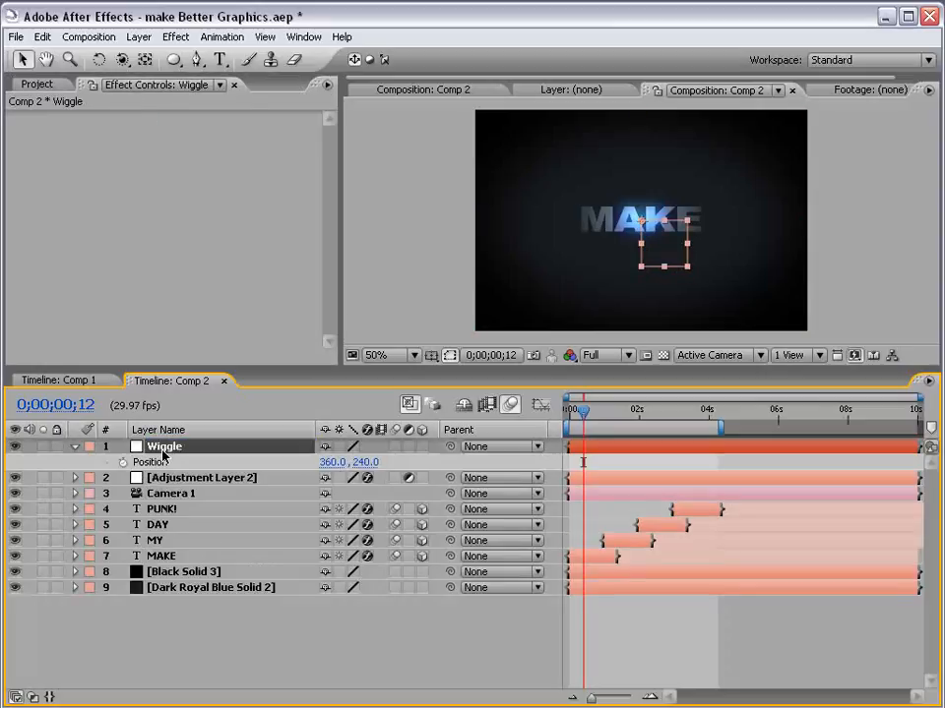
left_click(124, 462)
type("wiggle(8")
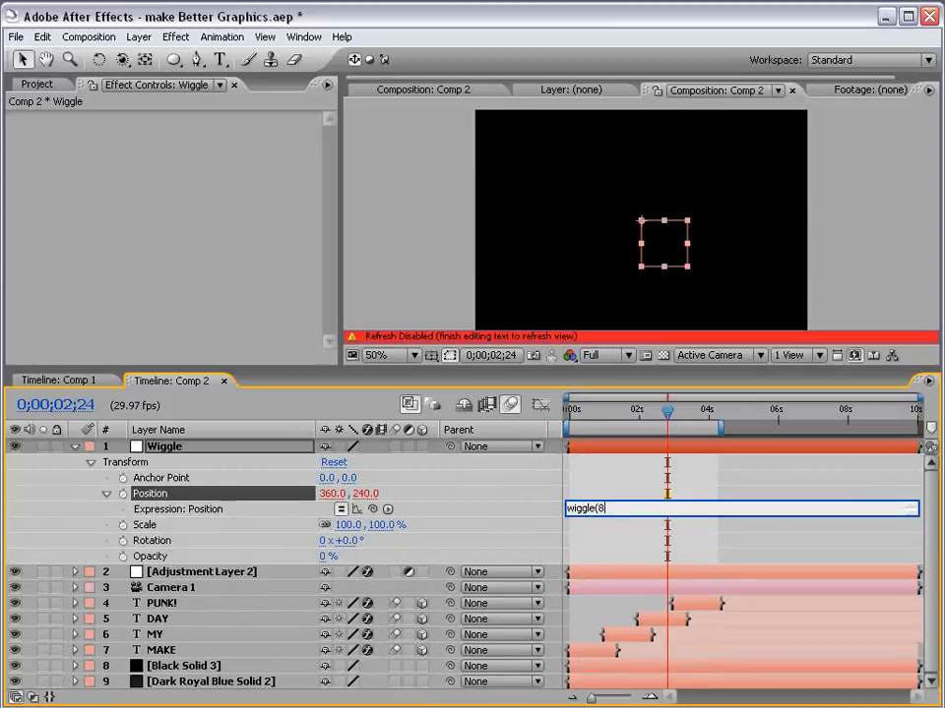
type(",20")
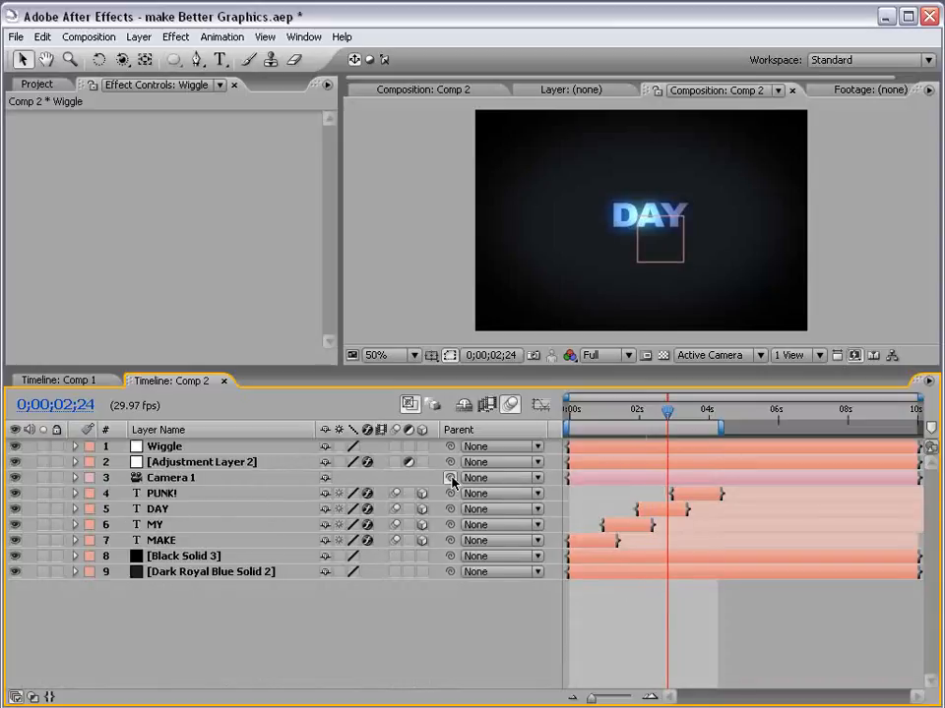
Parent Camera 1 to the Wiggle null and scrub the timeline to preview the shake.
left_click(502, 478)
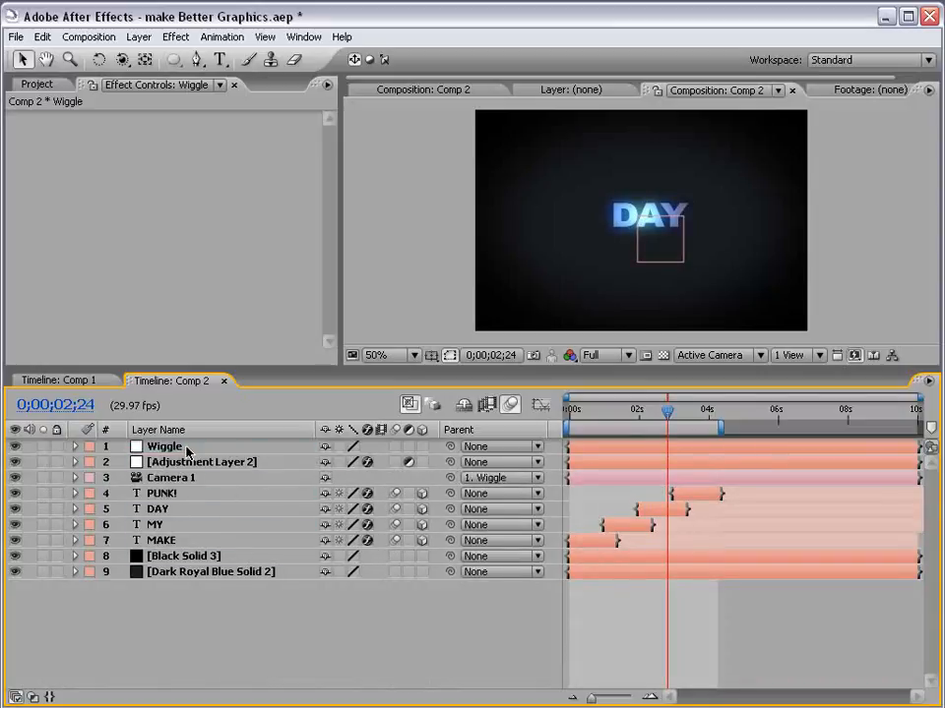
left_click(165, 445)
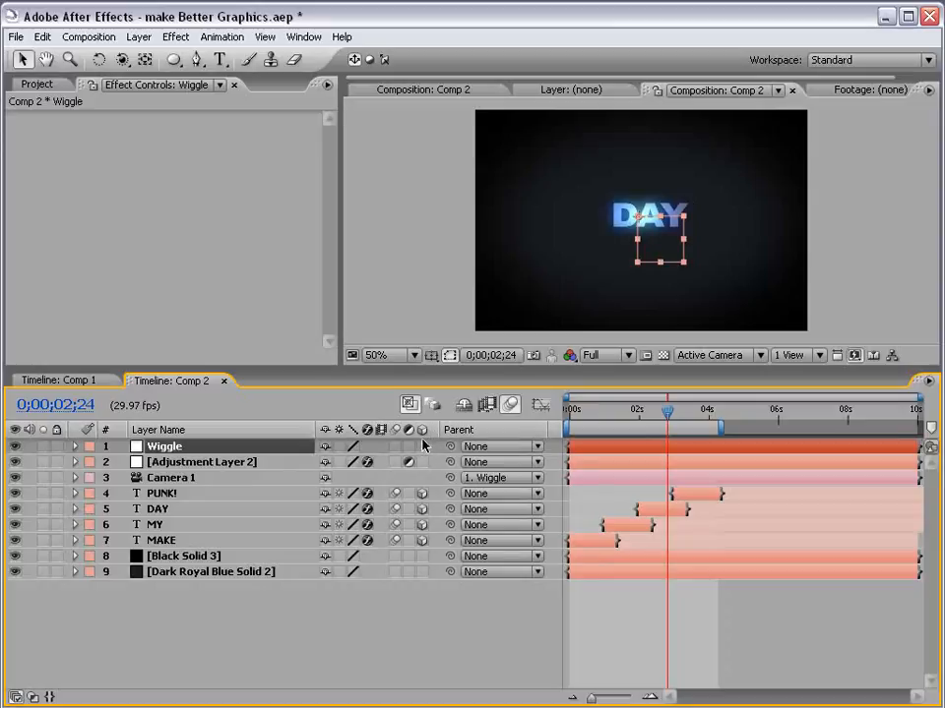
mouse_move(634, 311)
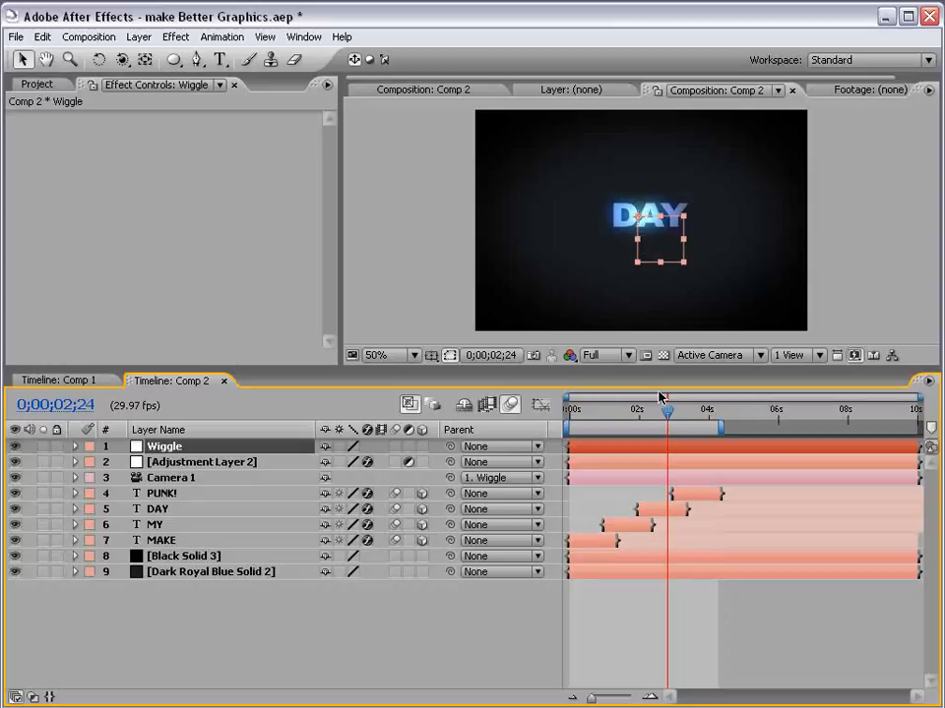
left_click_drag(665, 413, 591, 414)
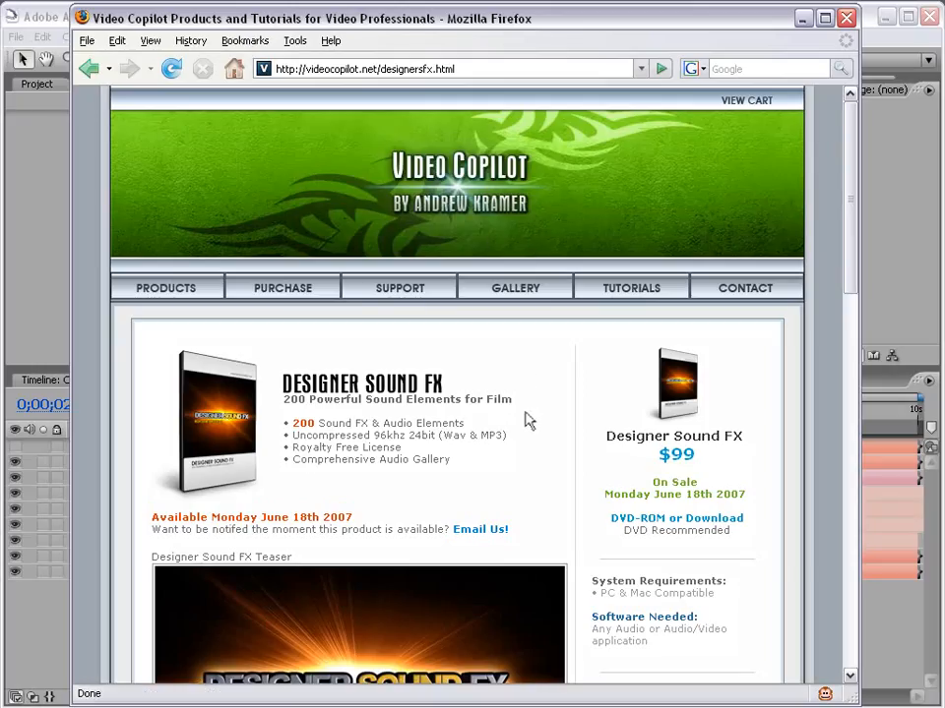
Scroll through the Designer Sound FX page to see its teaser video, description and other products.
scroll("down", 3)
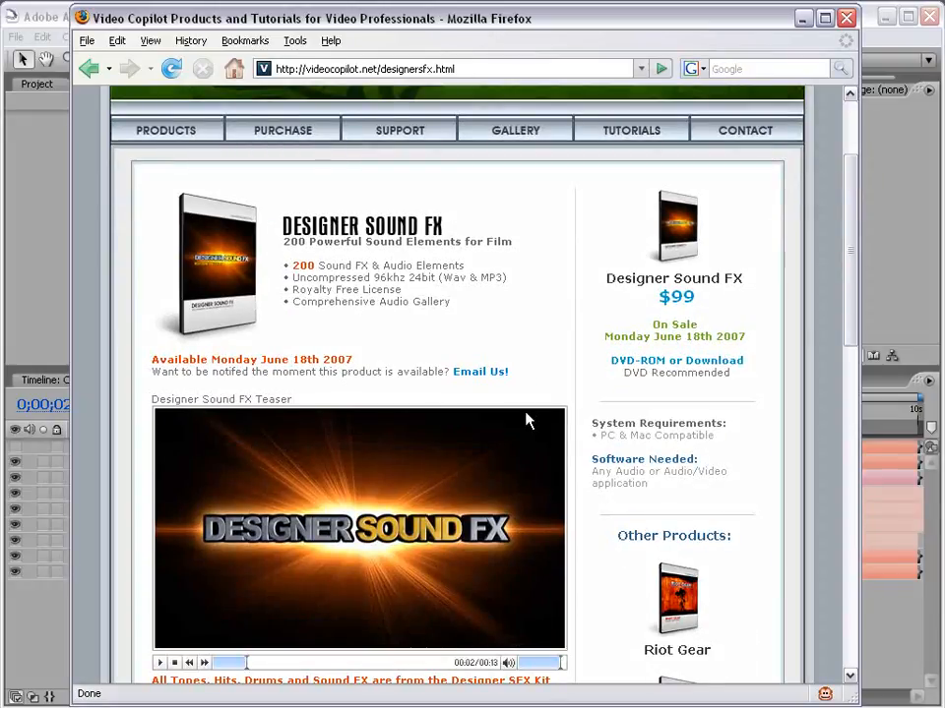
mouse_move(482, 222)
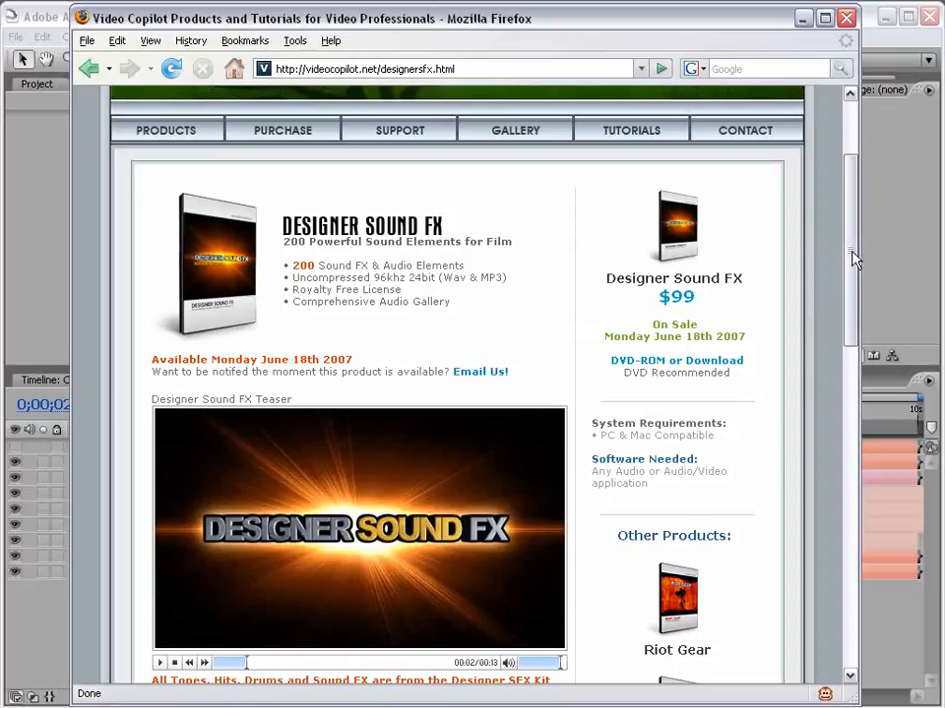
scroll("down", 3)
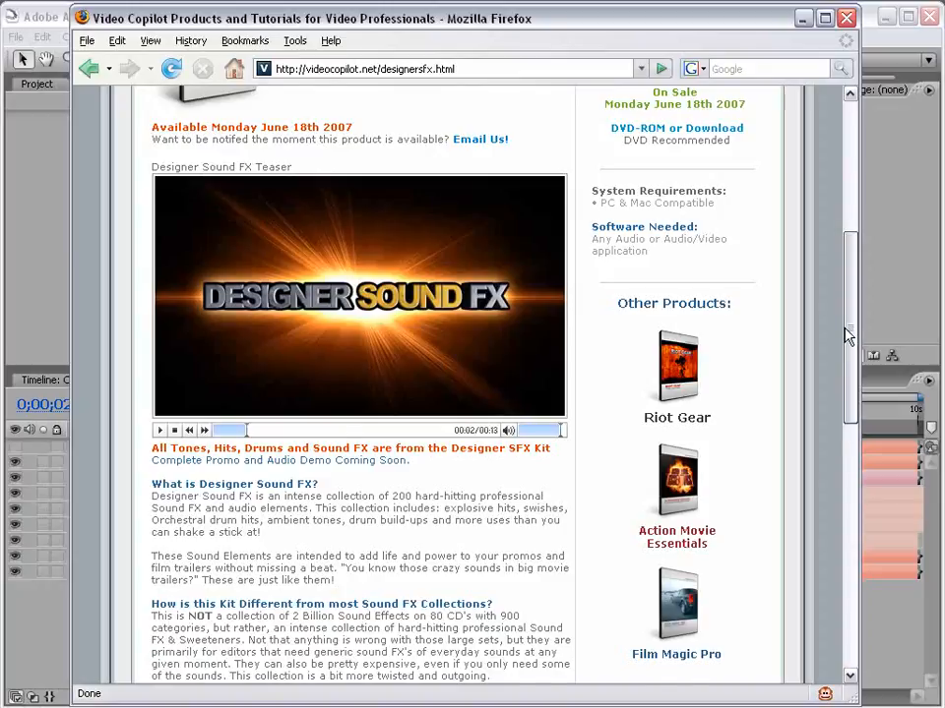
scroll("up", 3)
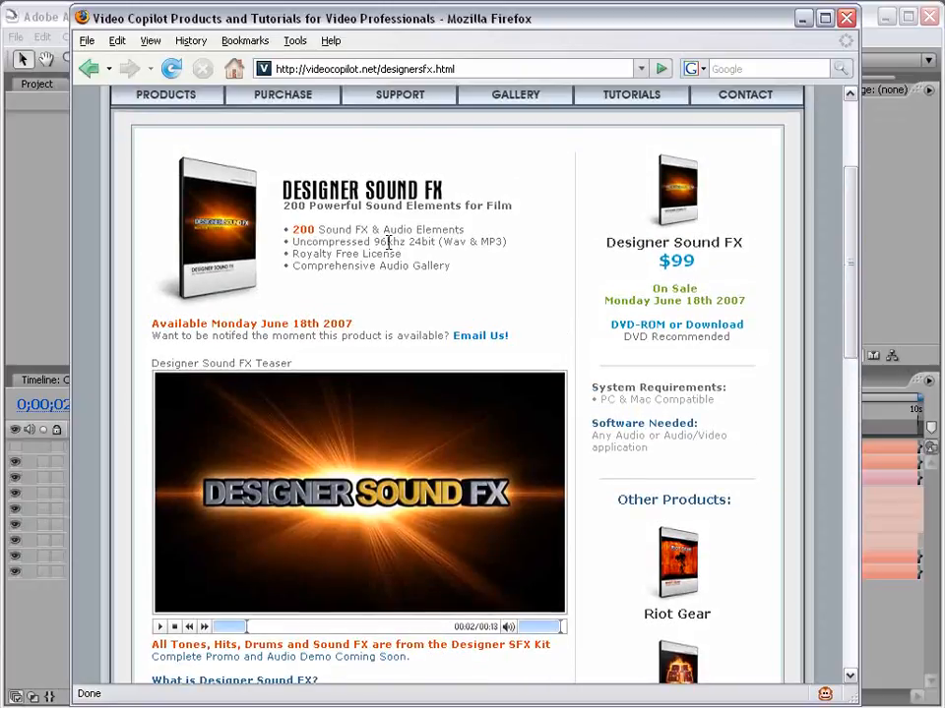
mouse_move(359, 331)
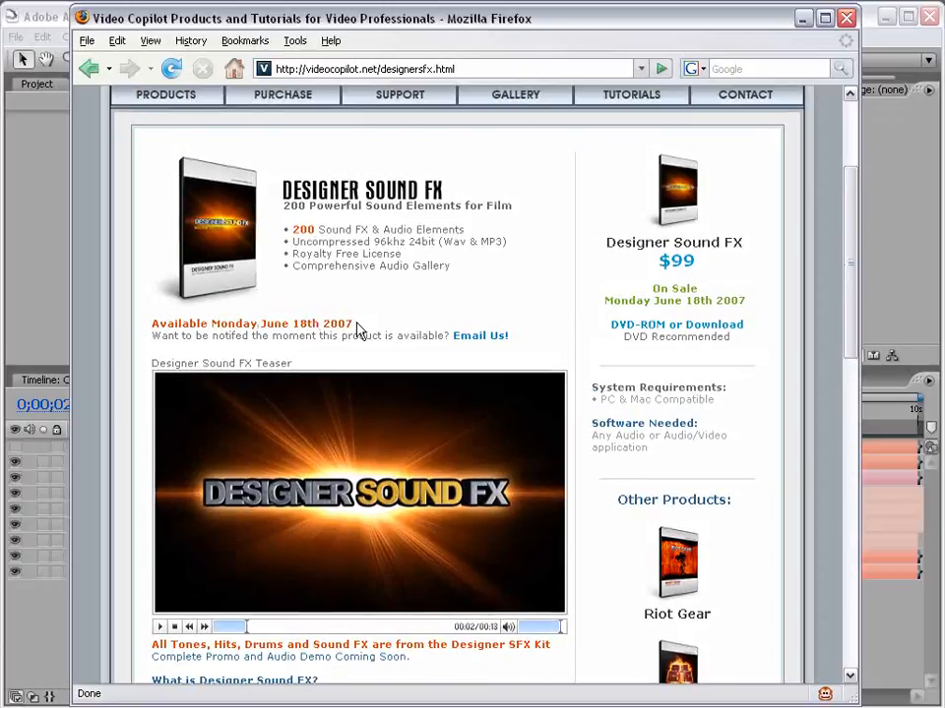